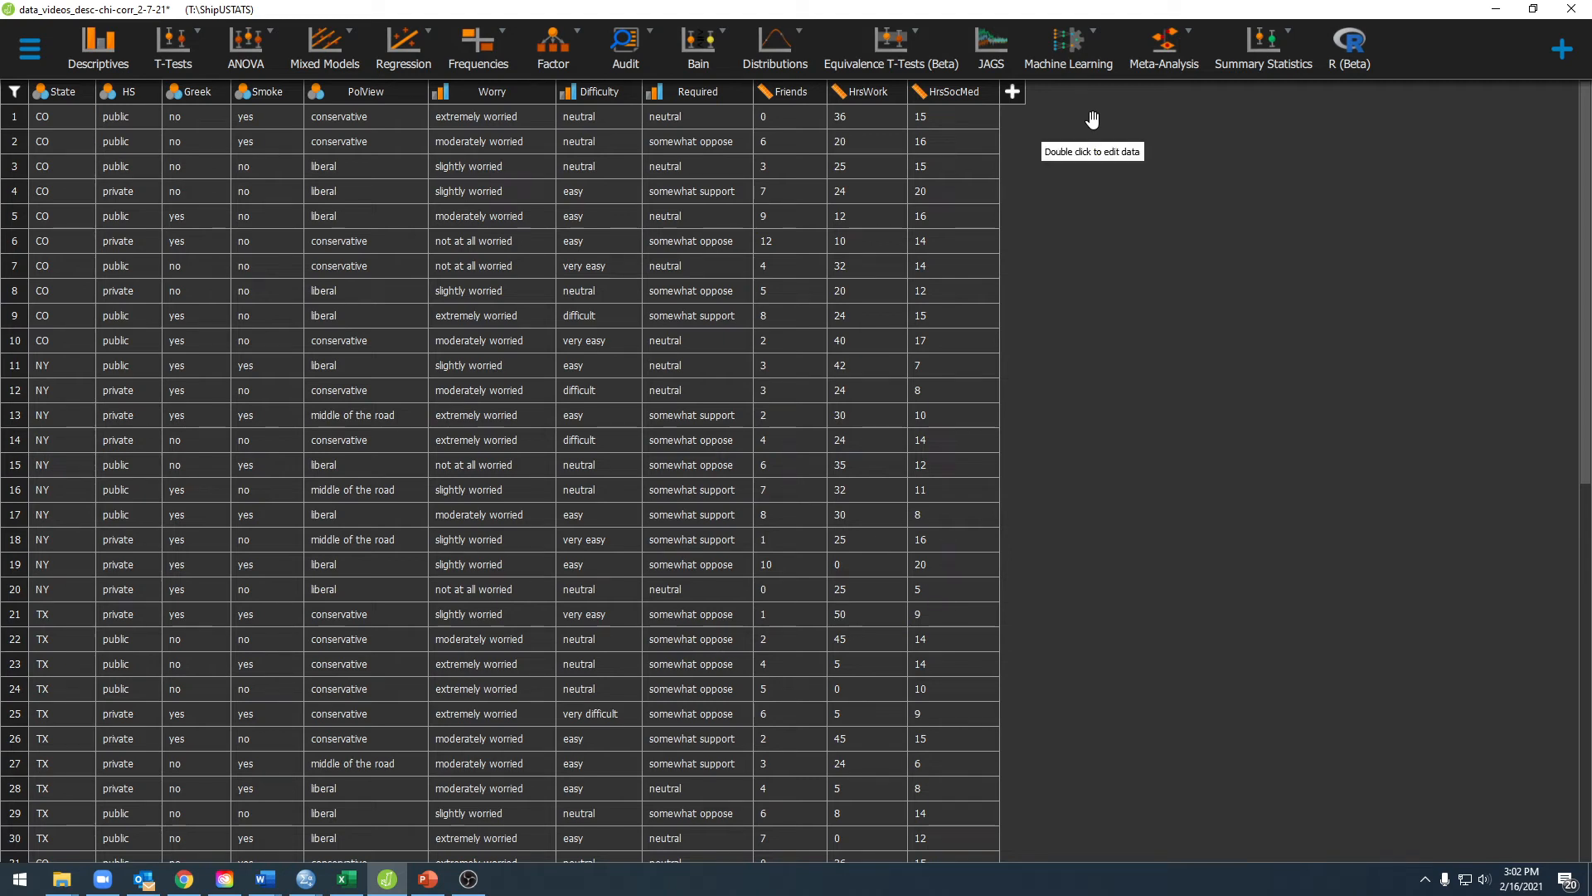
mouse_move(1091, 120)
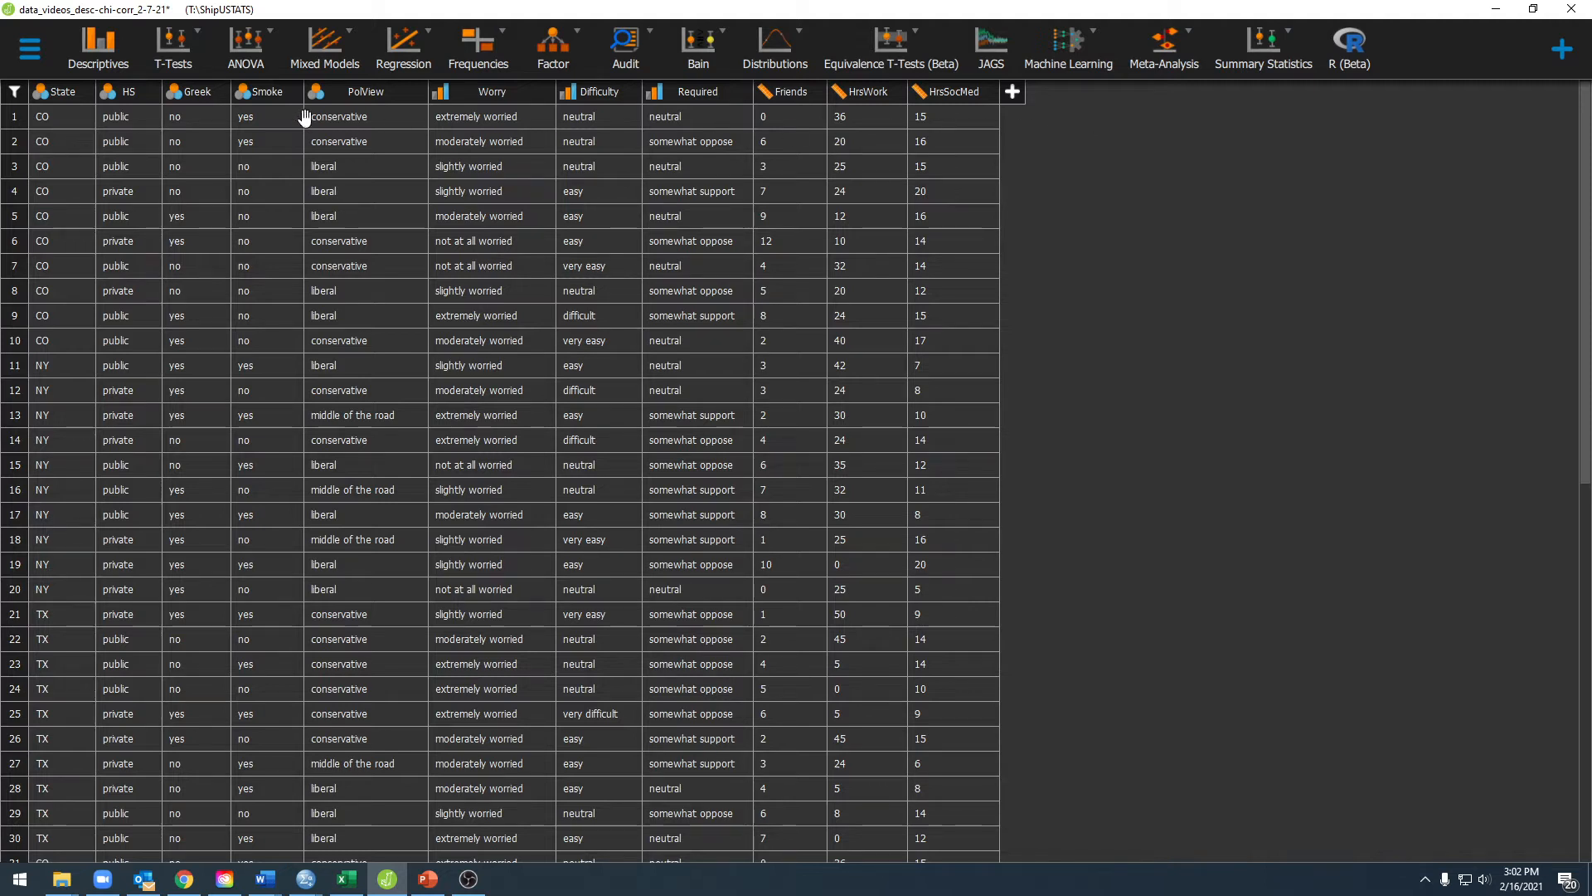
mouse_move(272, 98)
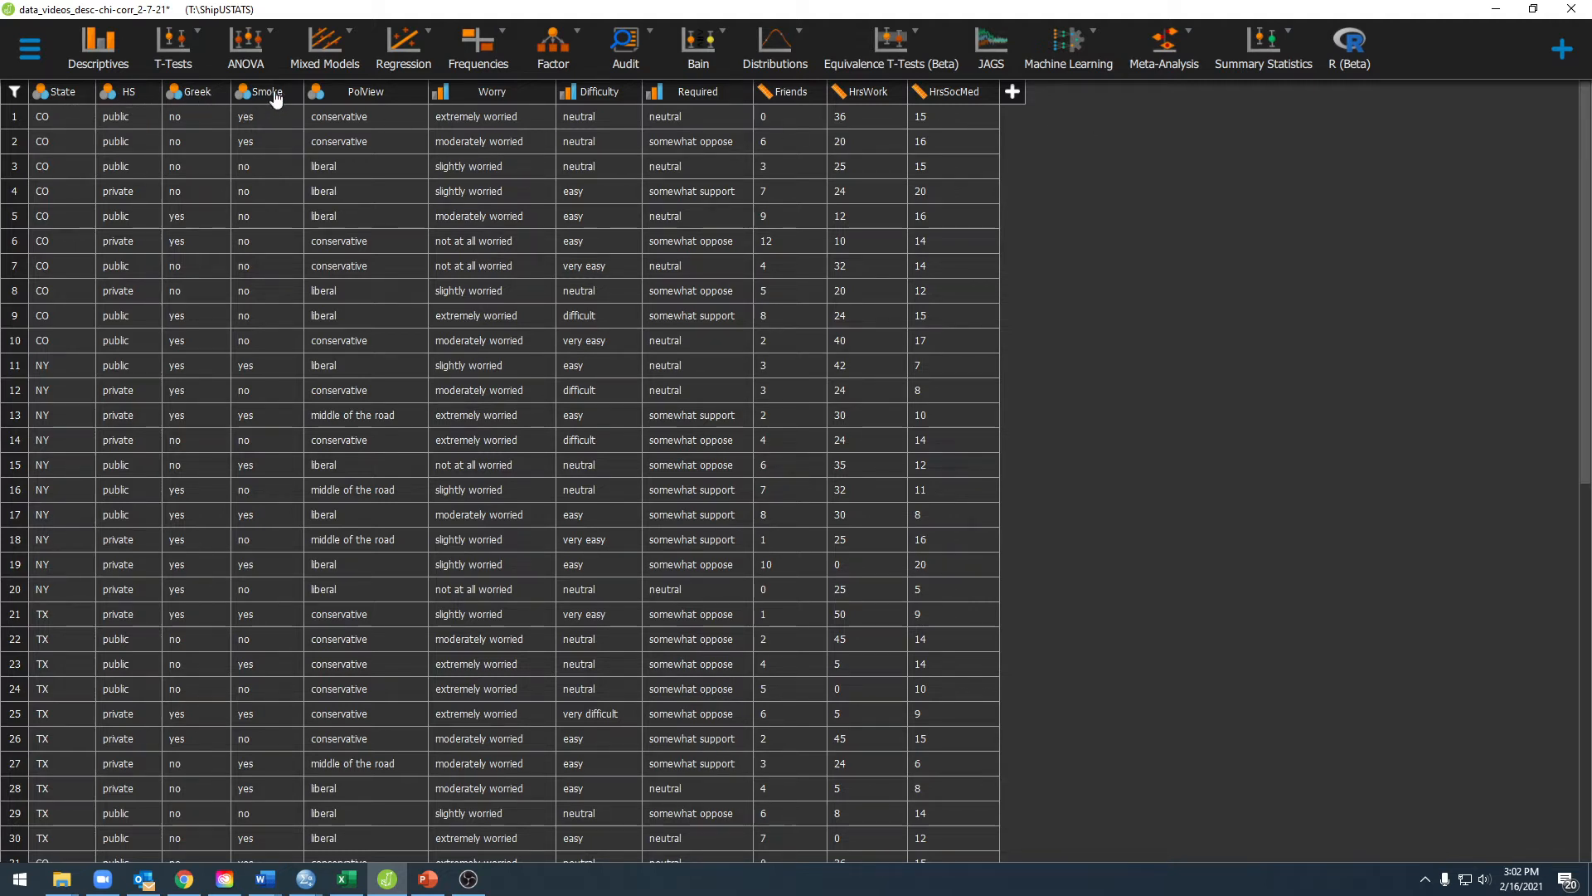
mouse_move(325, 101)
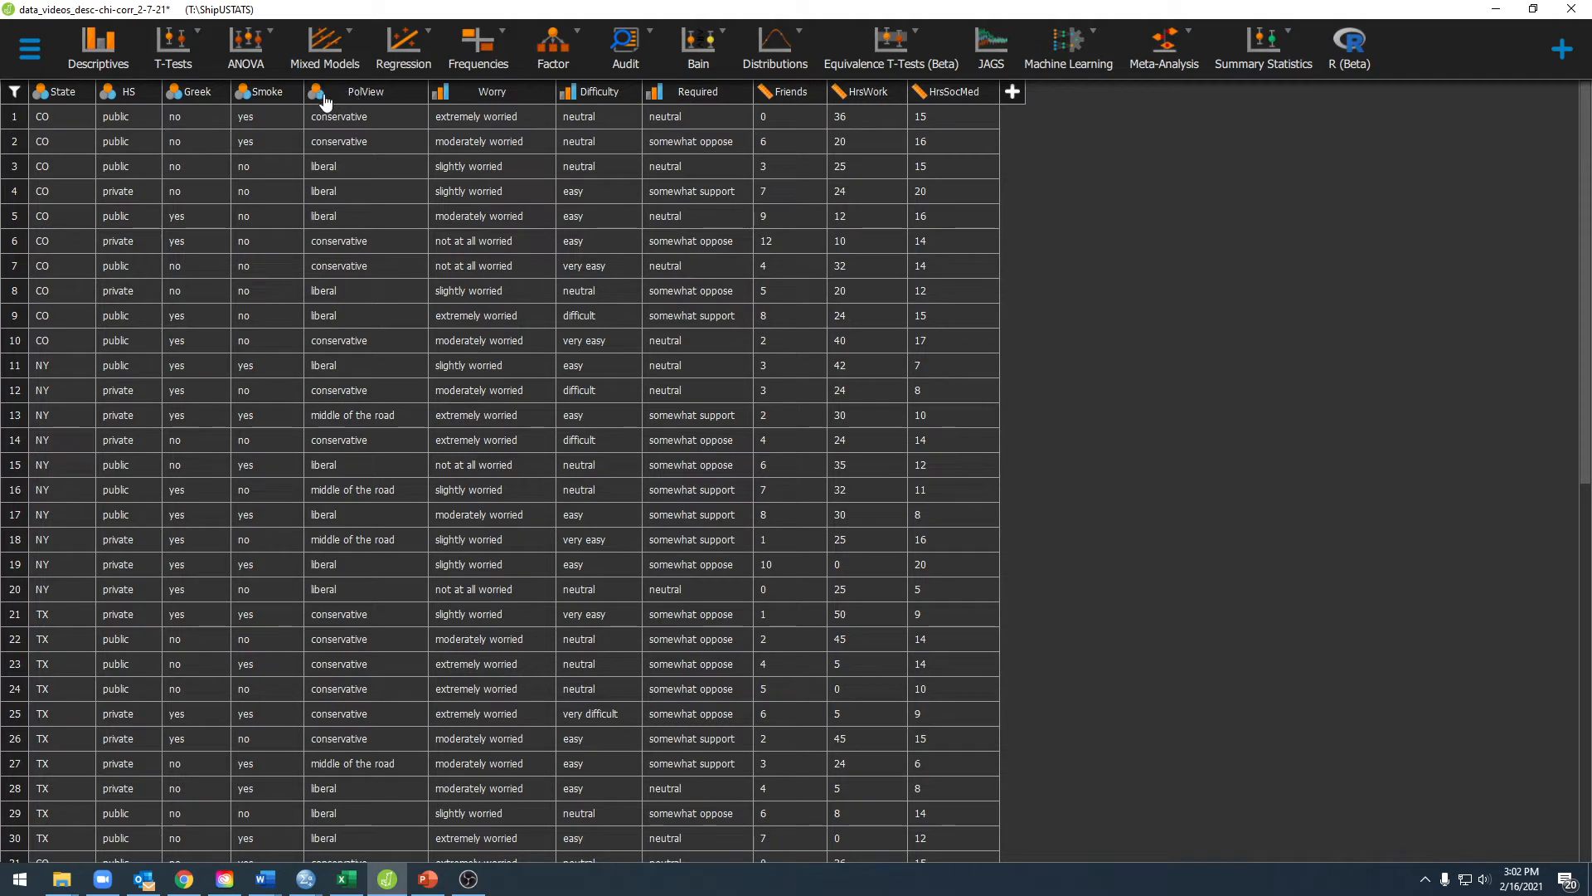
mouse_move(557, 104)
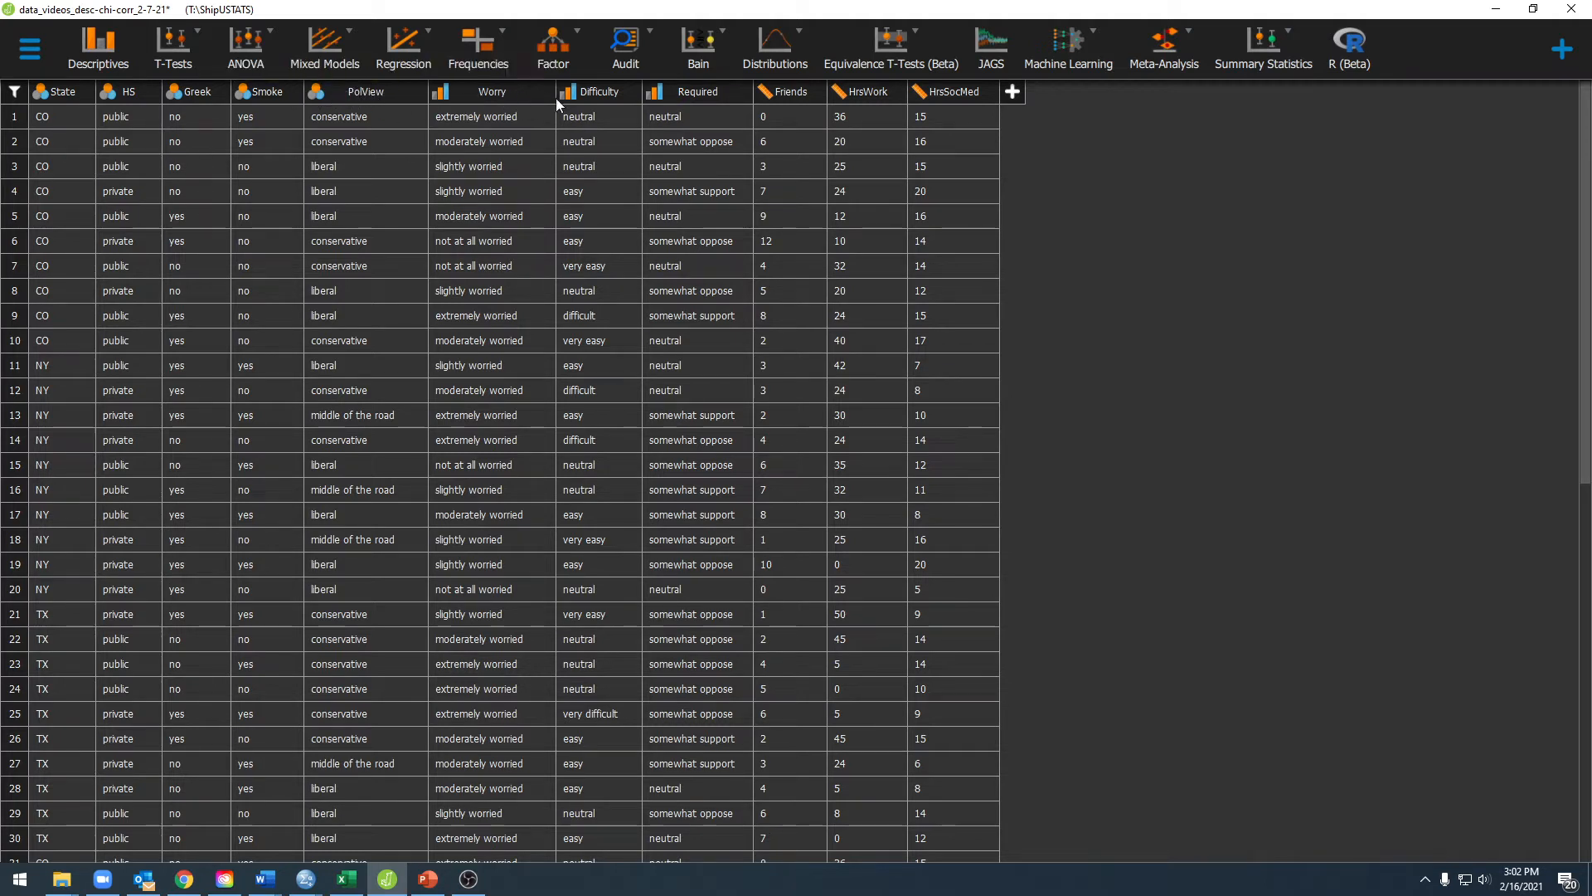
mouse_move(319, 102)
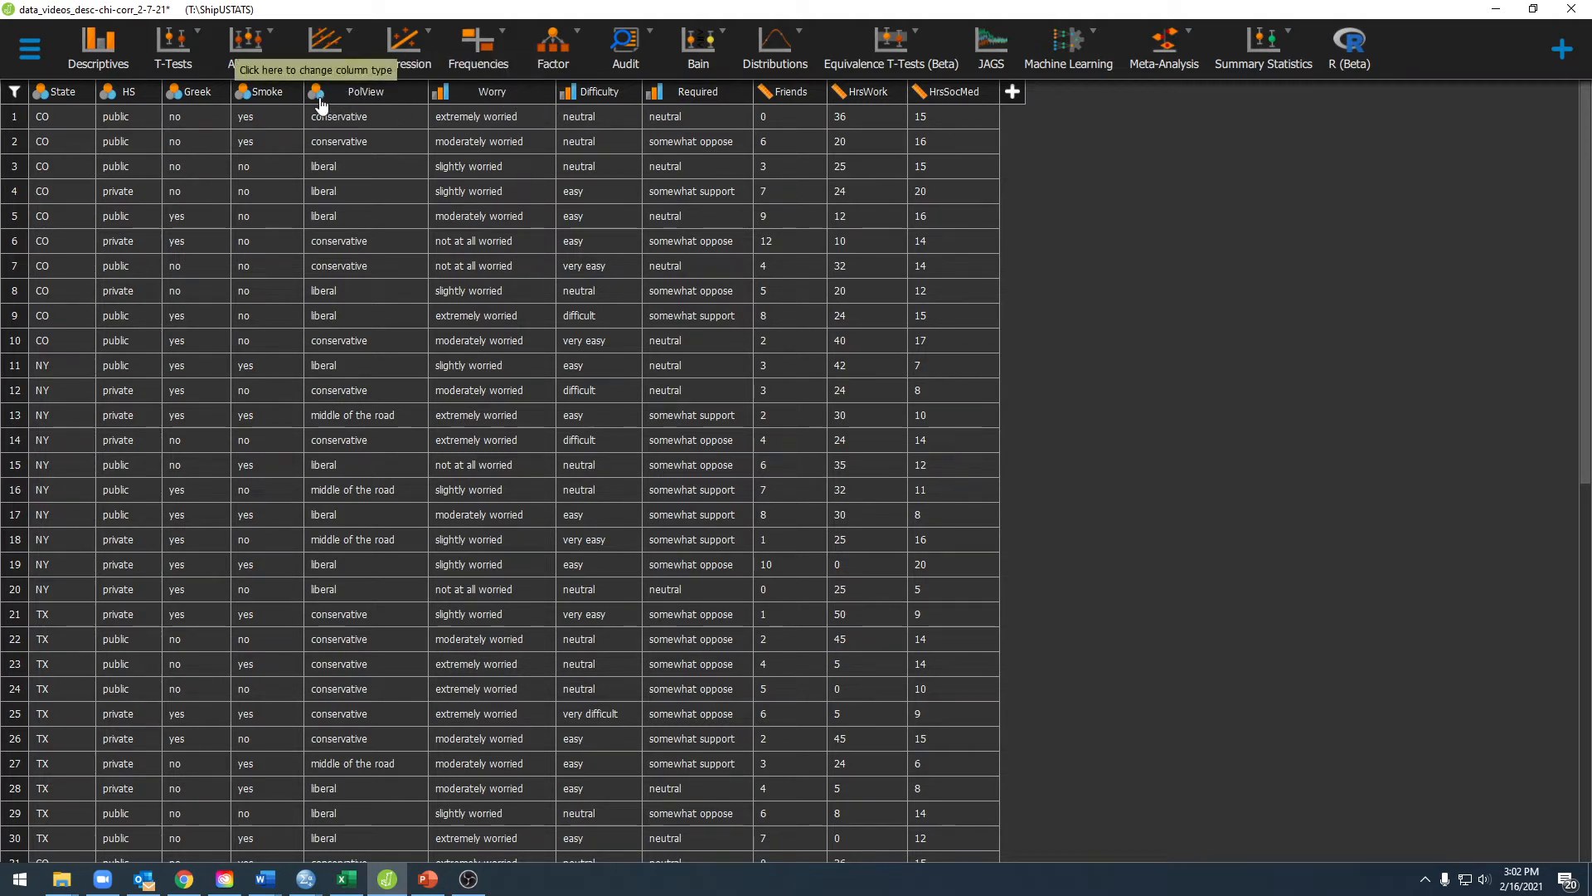
mouse_move(443, 101)
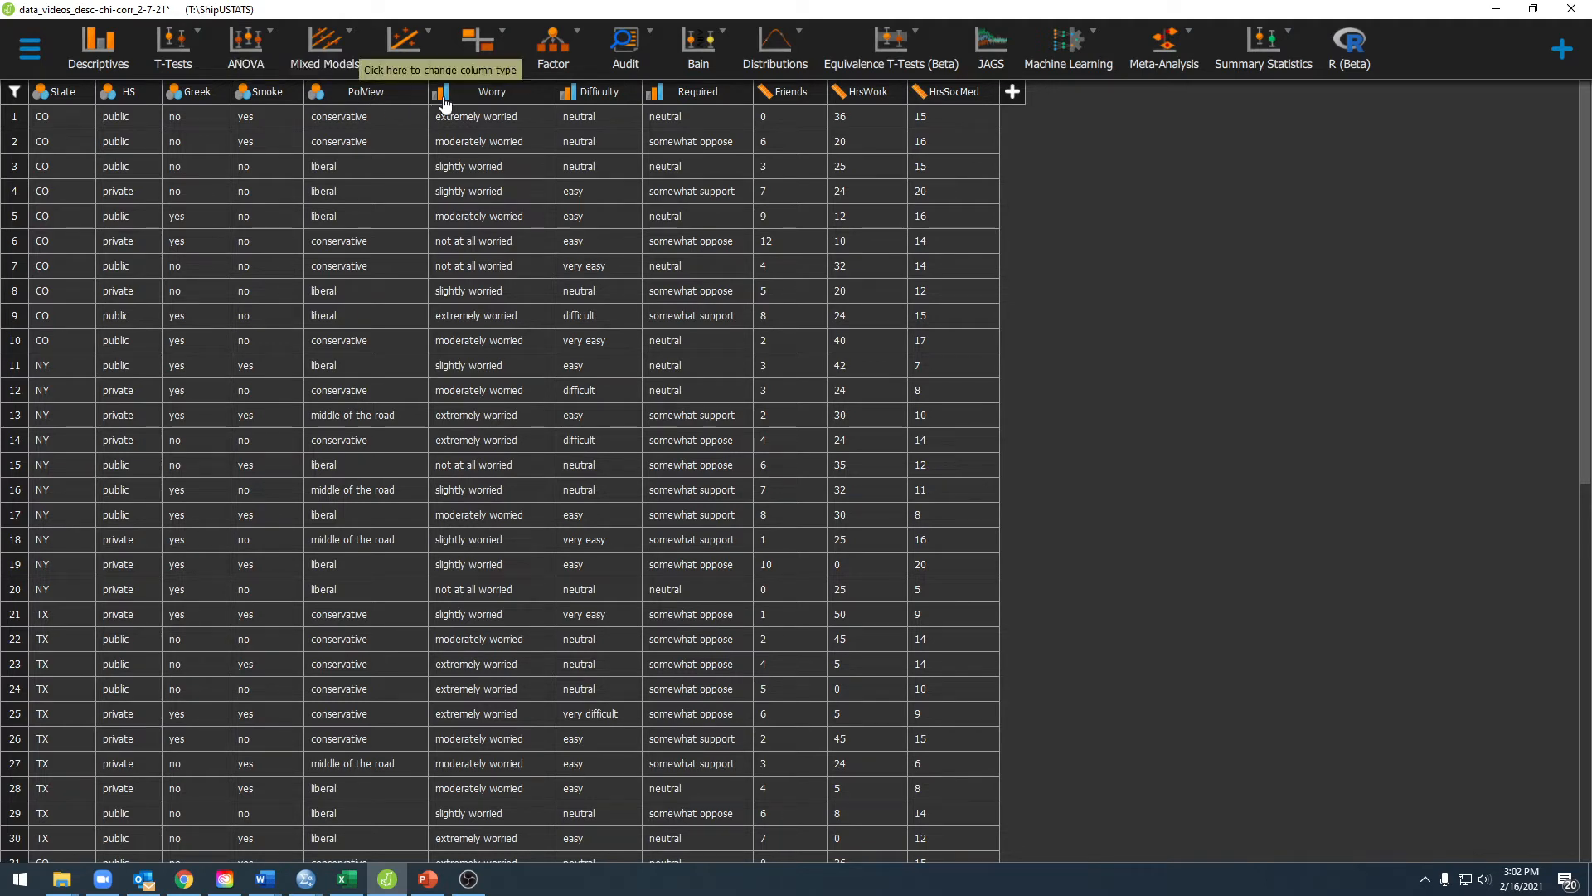
mouse_move(772, 107)
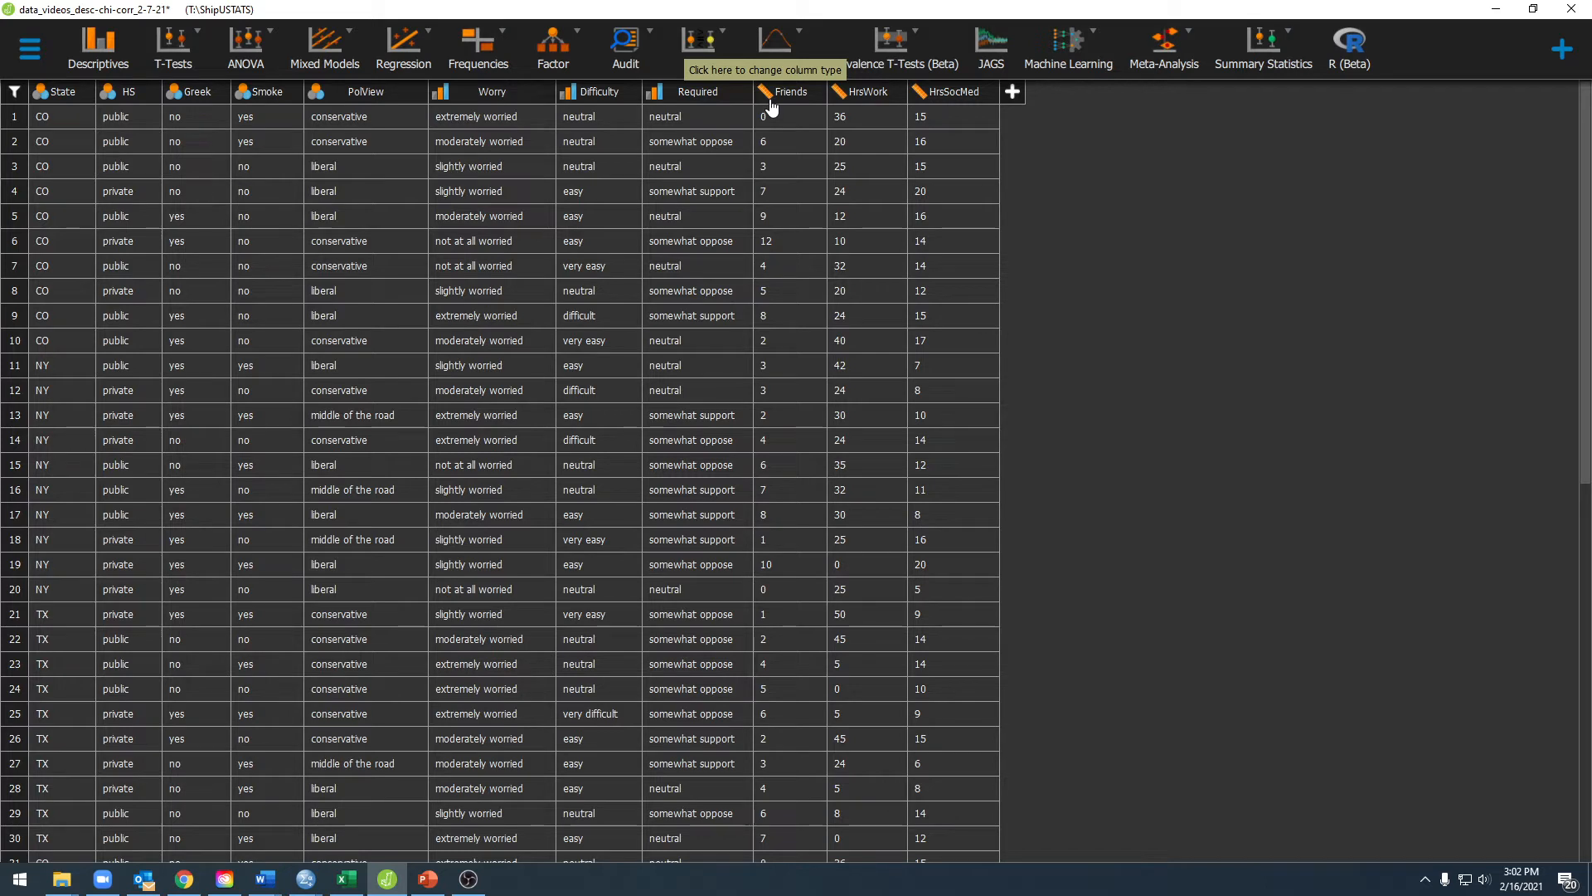
- Keep Friends as a scale variable and add a Descriptive Statistics analysis
click(772, 91)
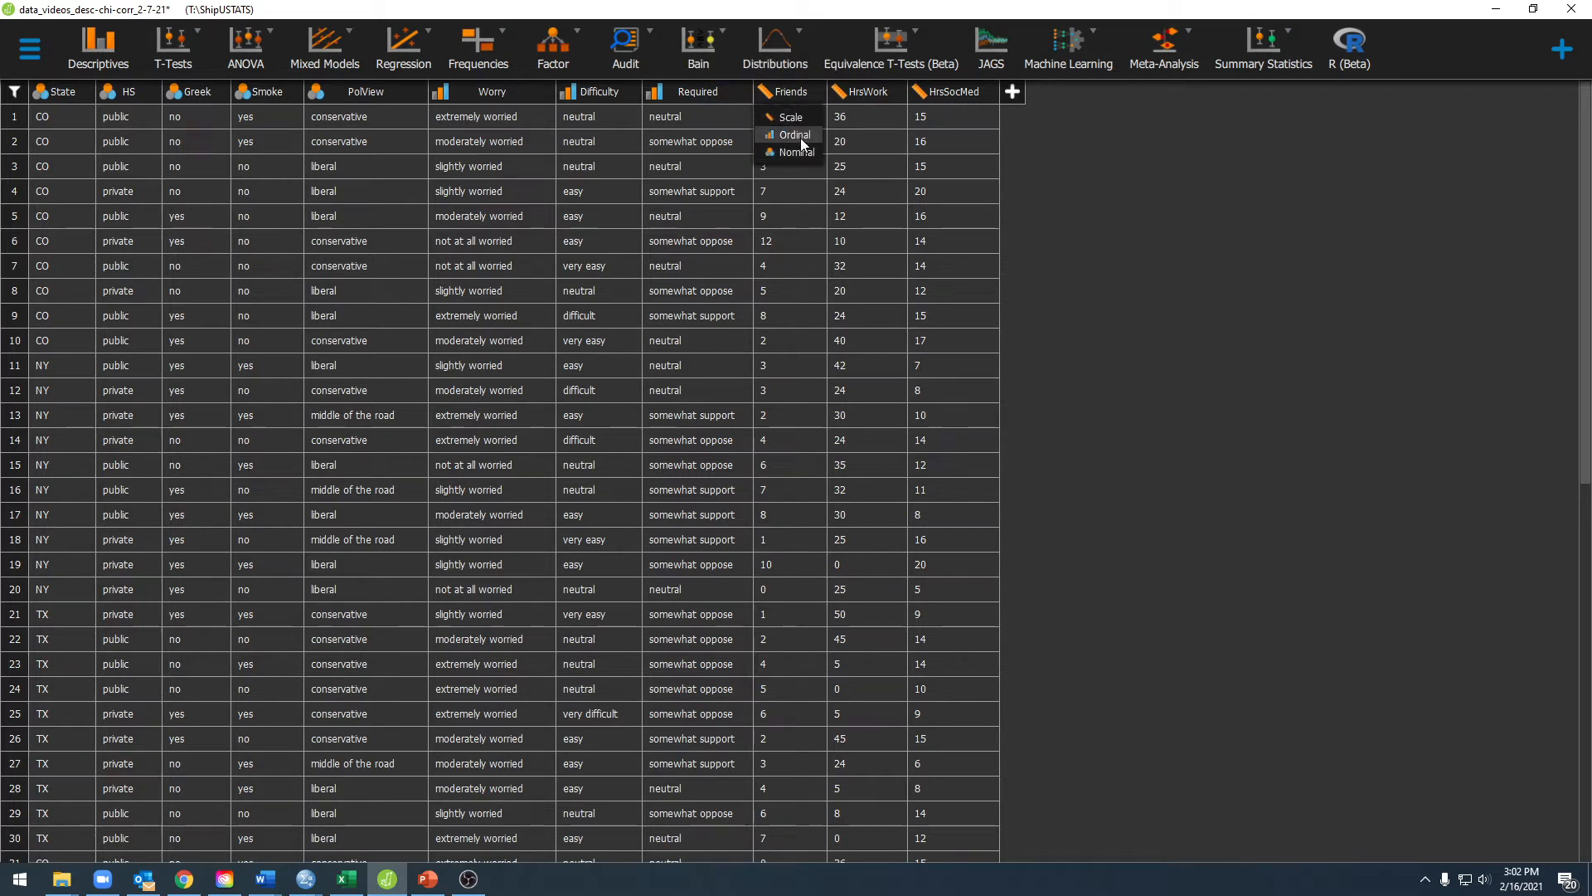
mouse_move(790, 116)
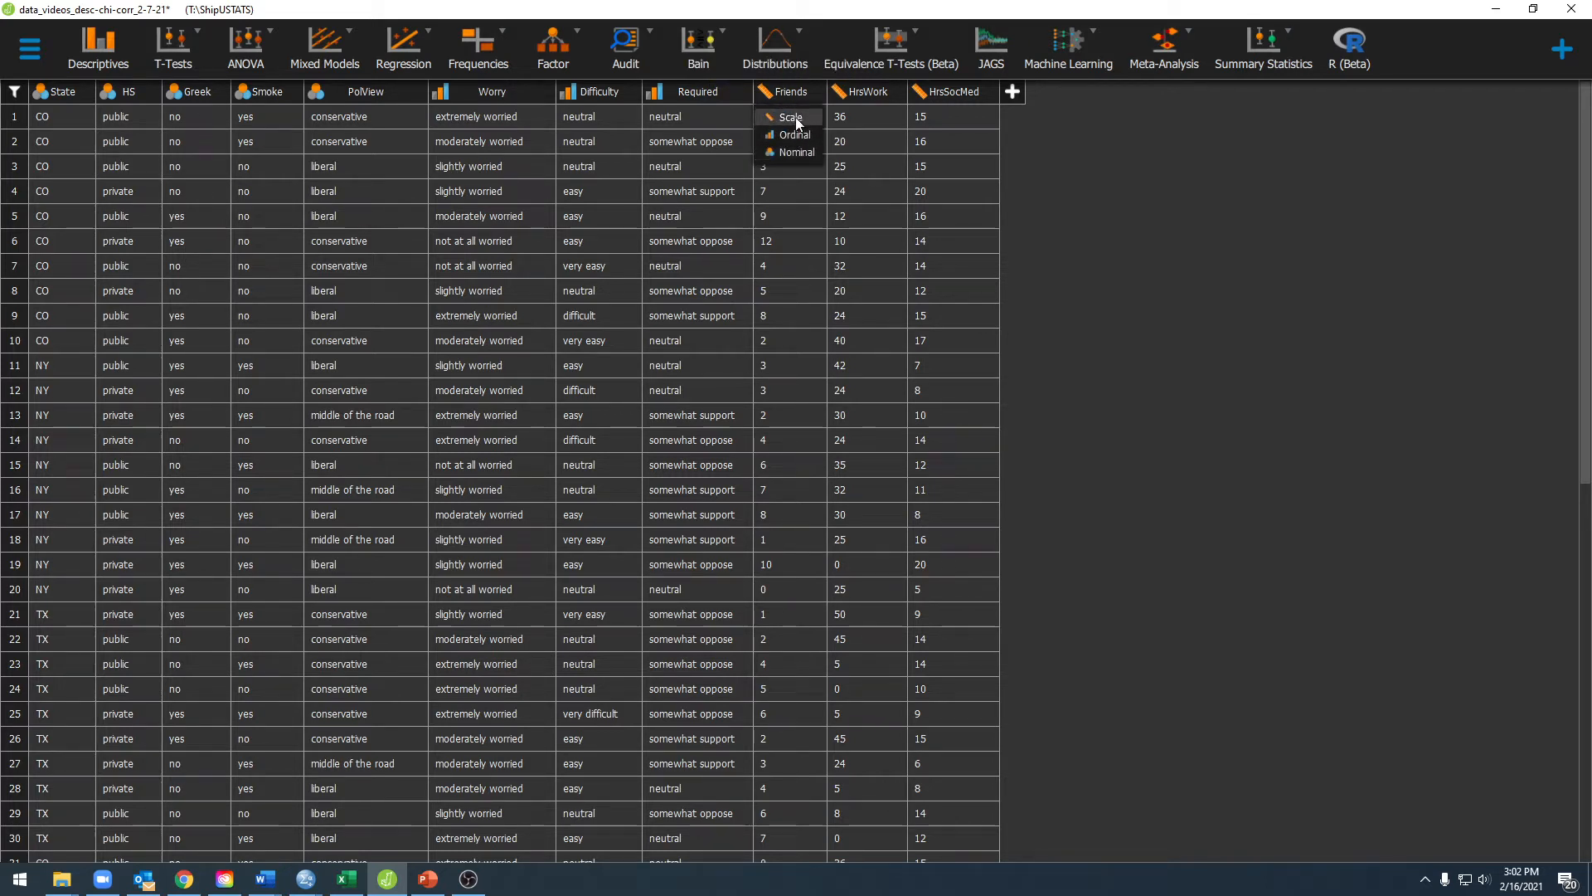
mouse_move(794, 152)
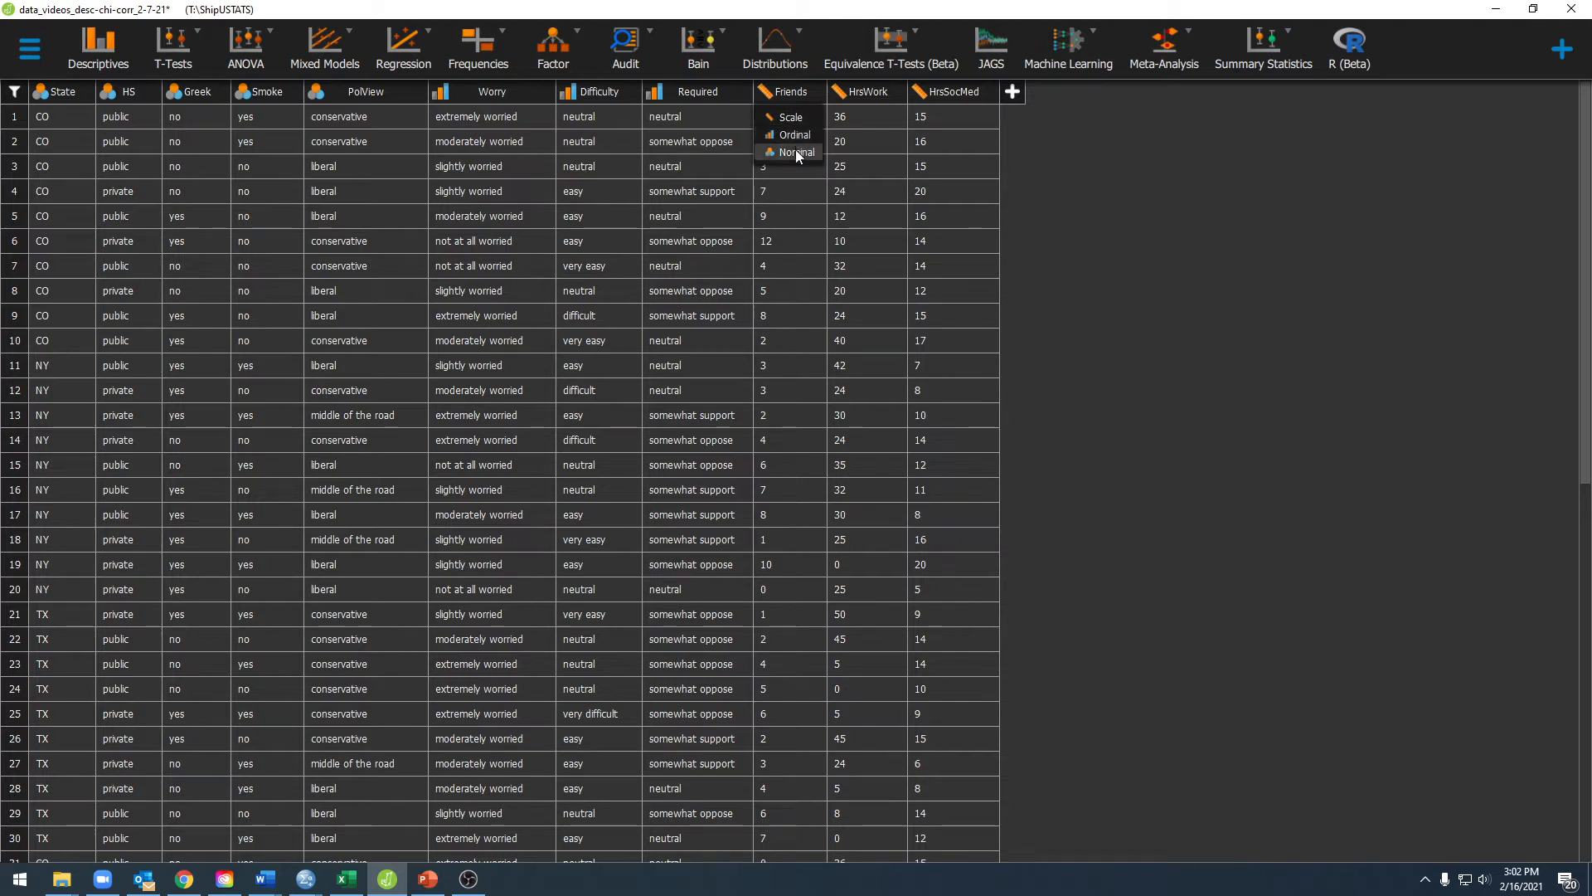
mouse_move(790, 116)
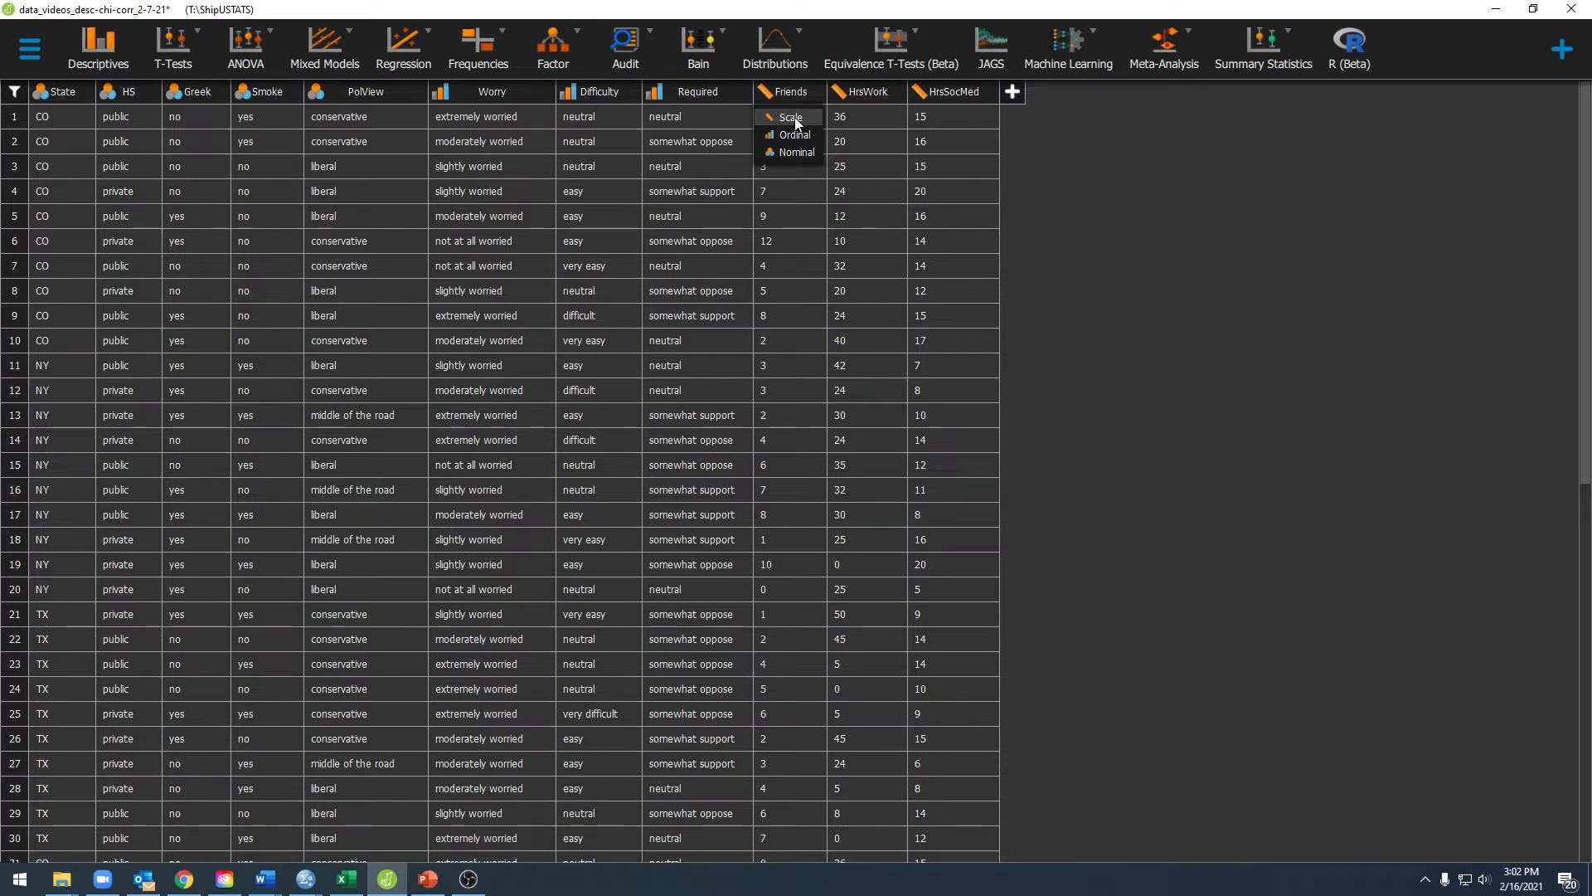
click(790, 116)
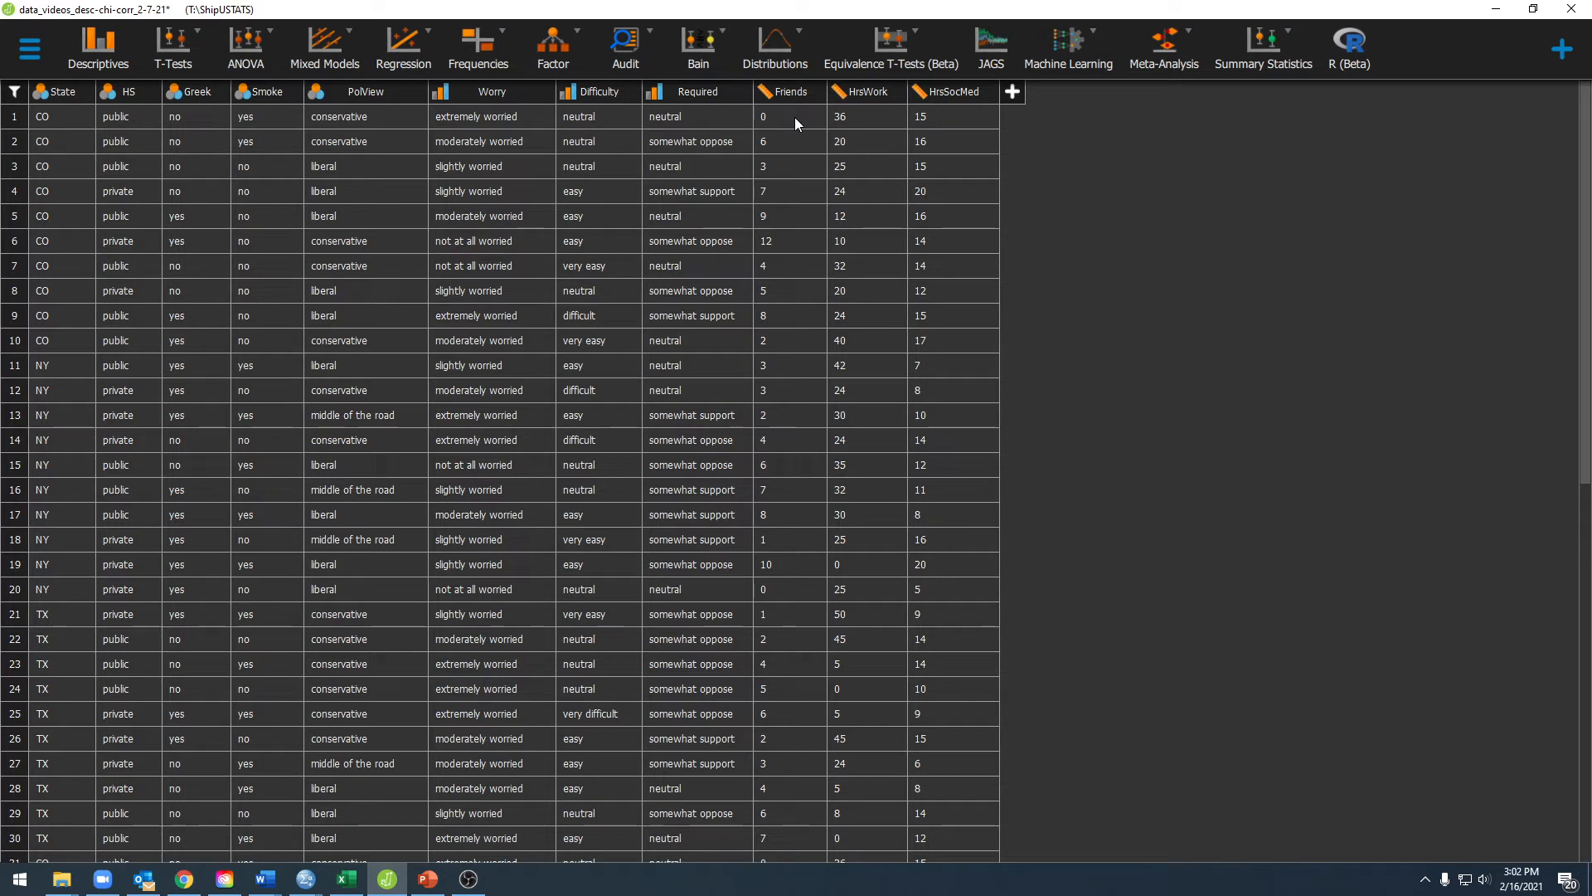
mouse_move(782, 119)
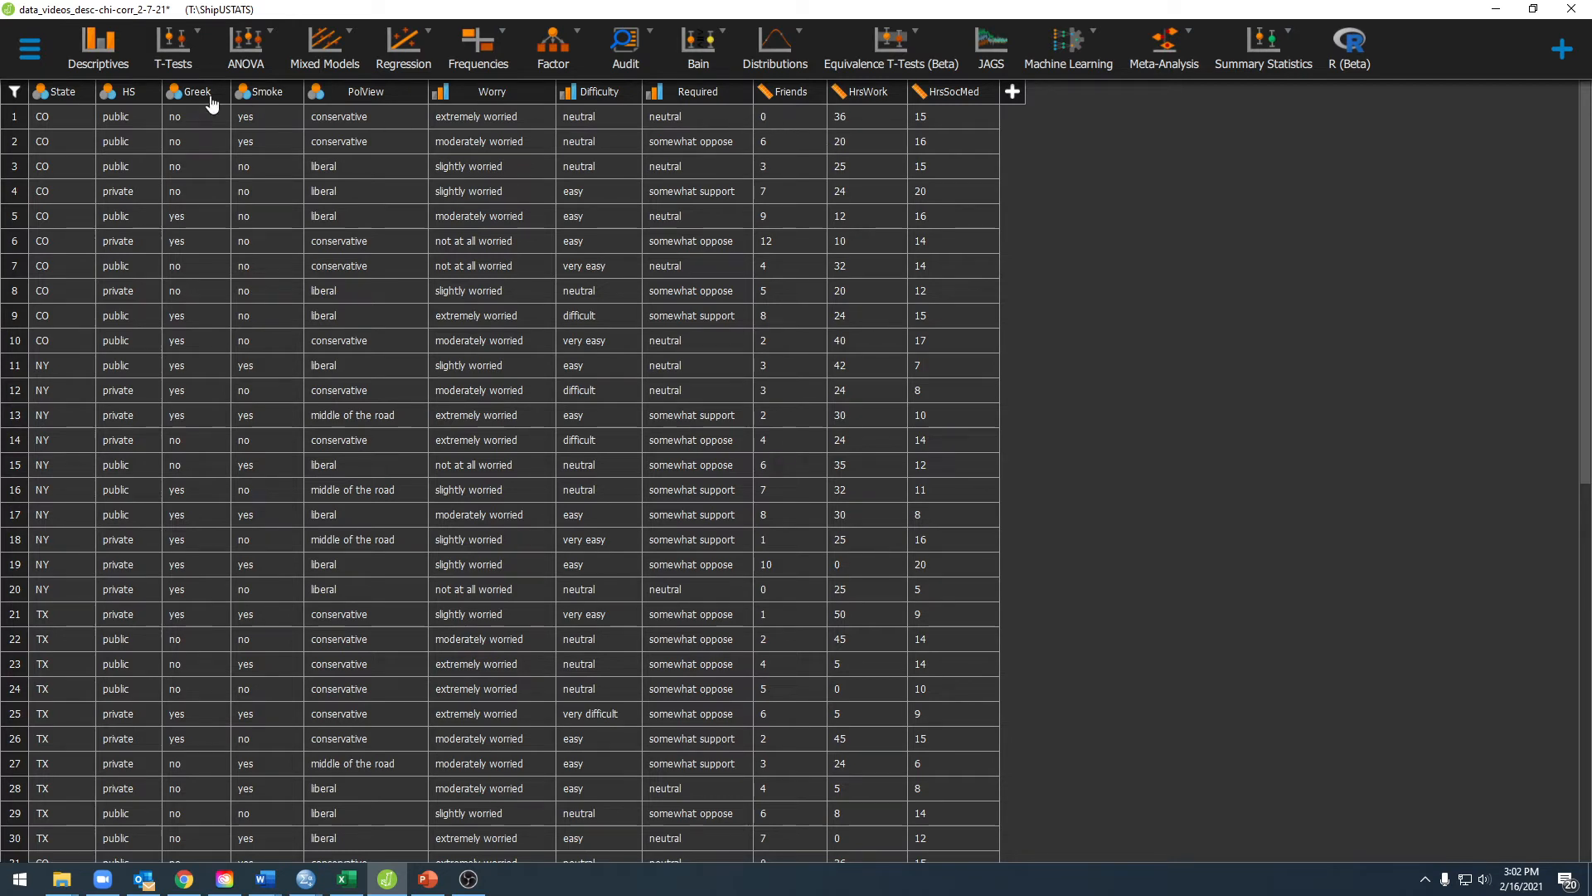
mouse_move(98, 48)
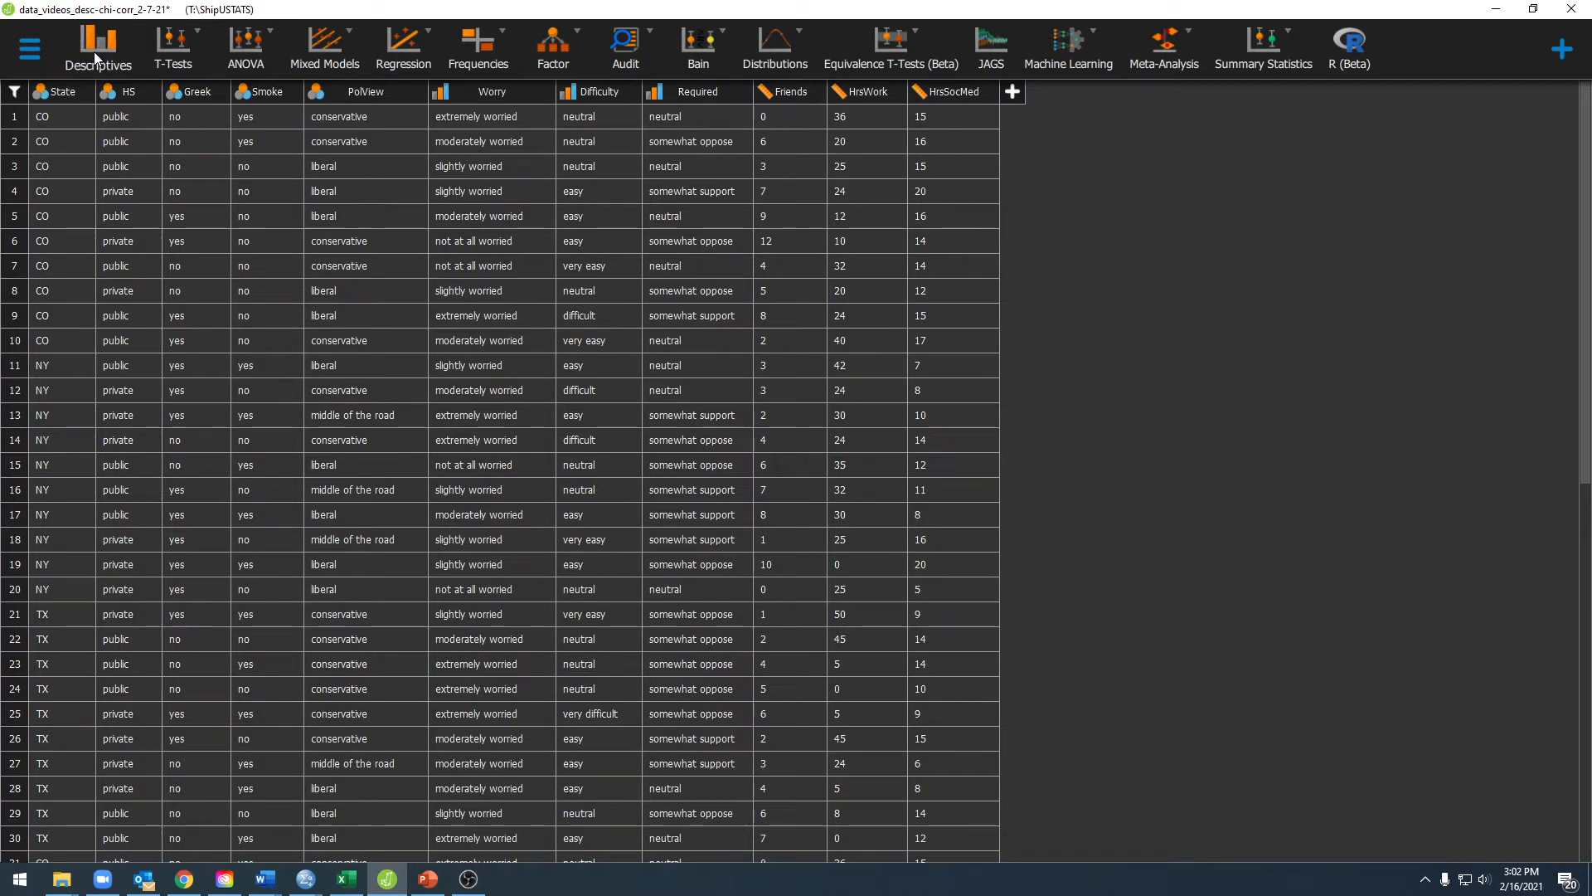
click(98, 48)
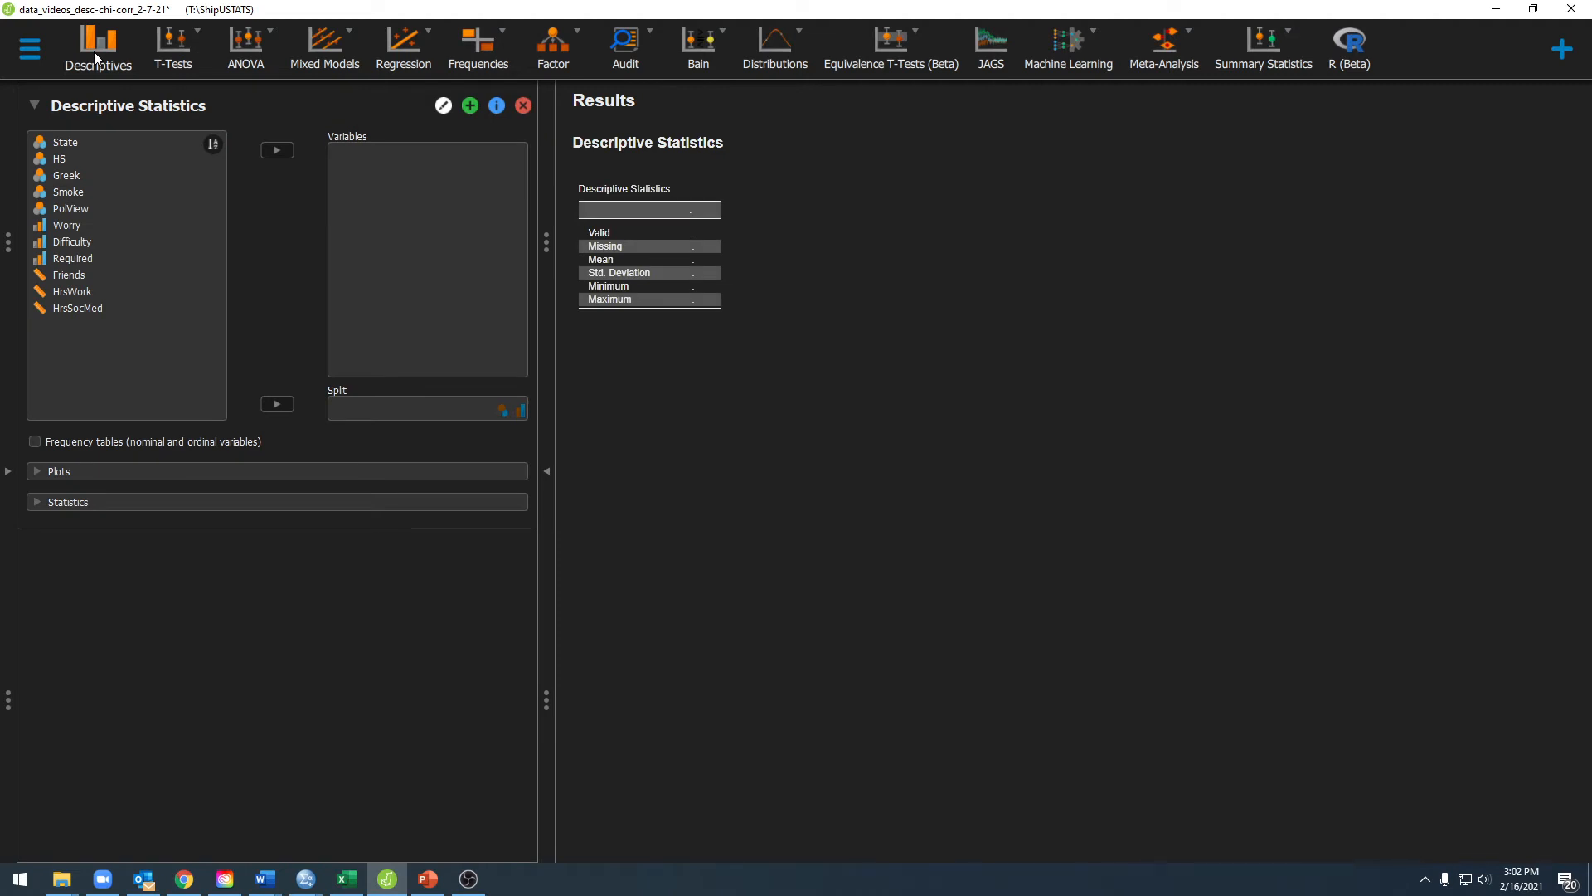
mouse_move(505, 432)
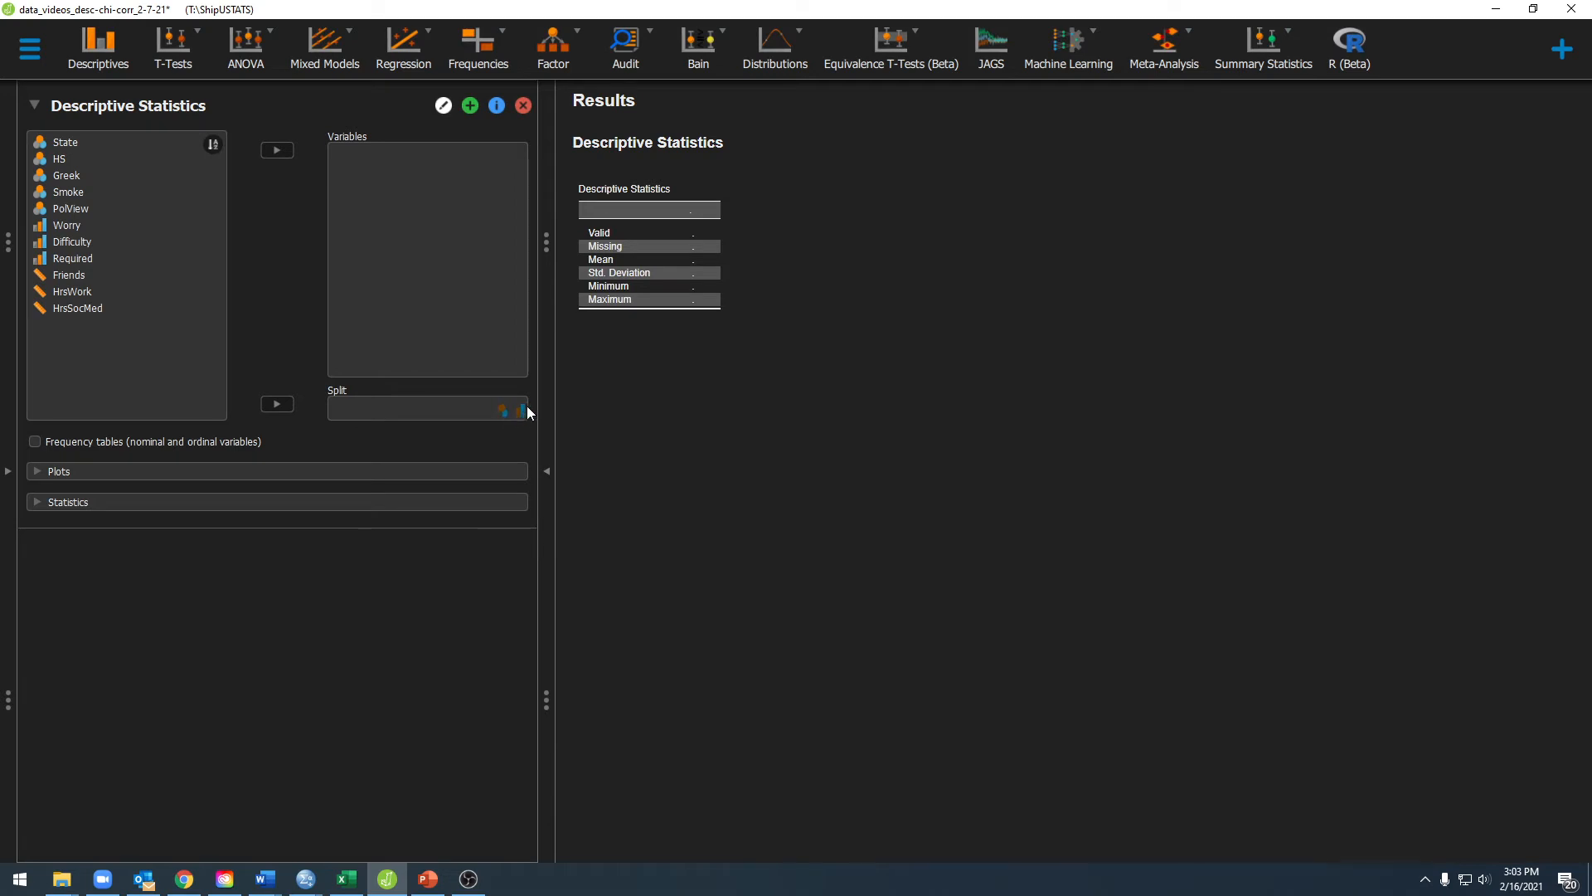
mouse_move(517, 419)
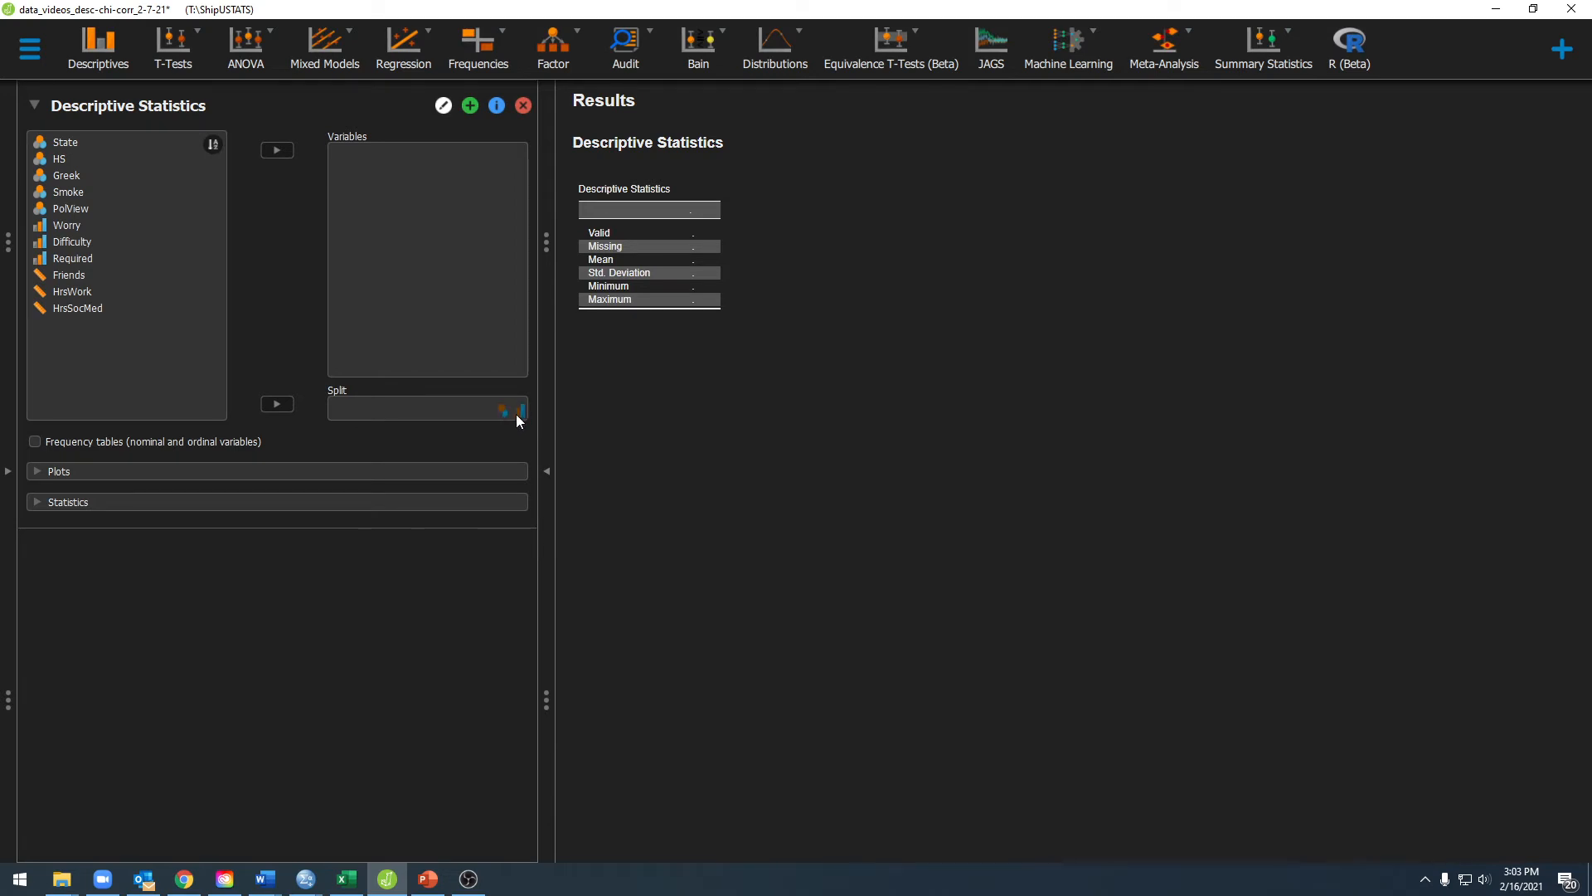
mouse_move(504, 400)
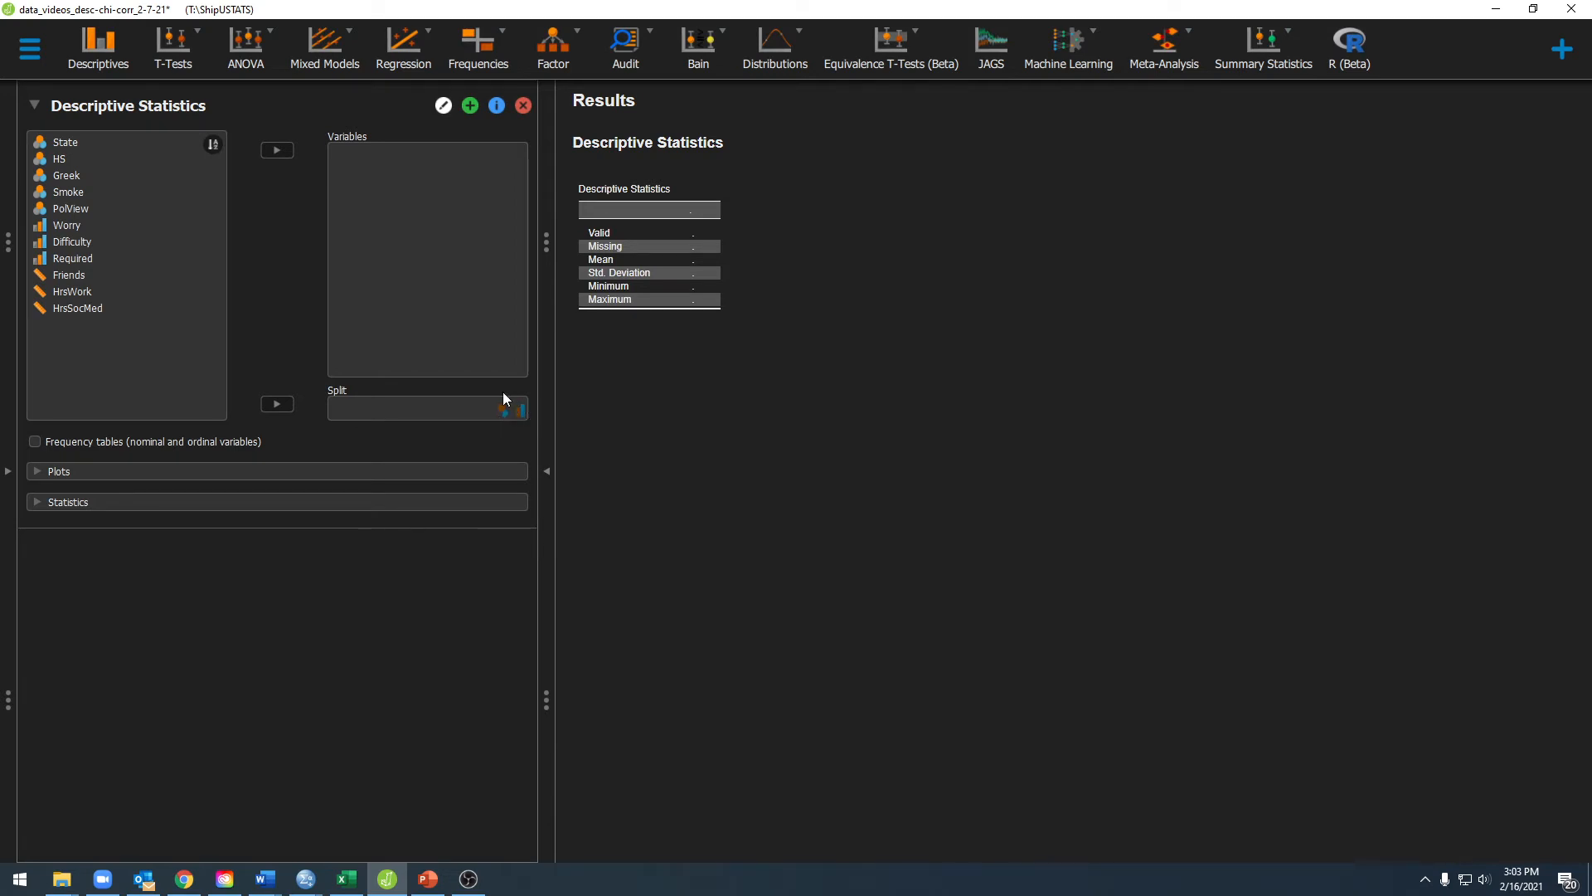
mouse_move(511, 415)
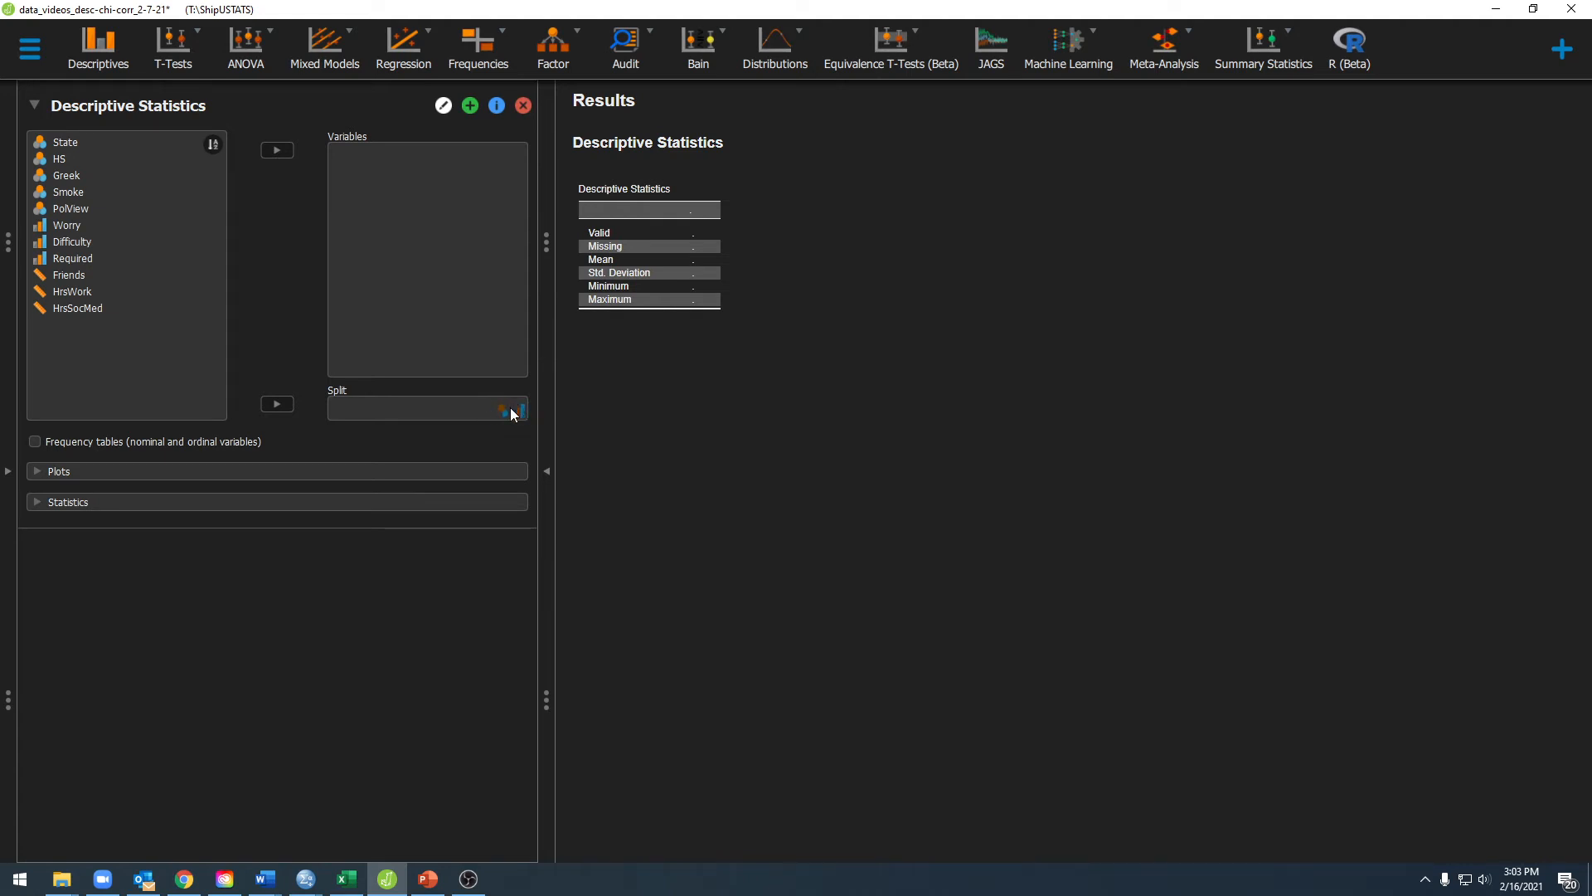
mouse_move(518, 404)
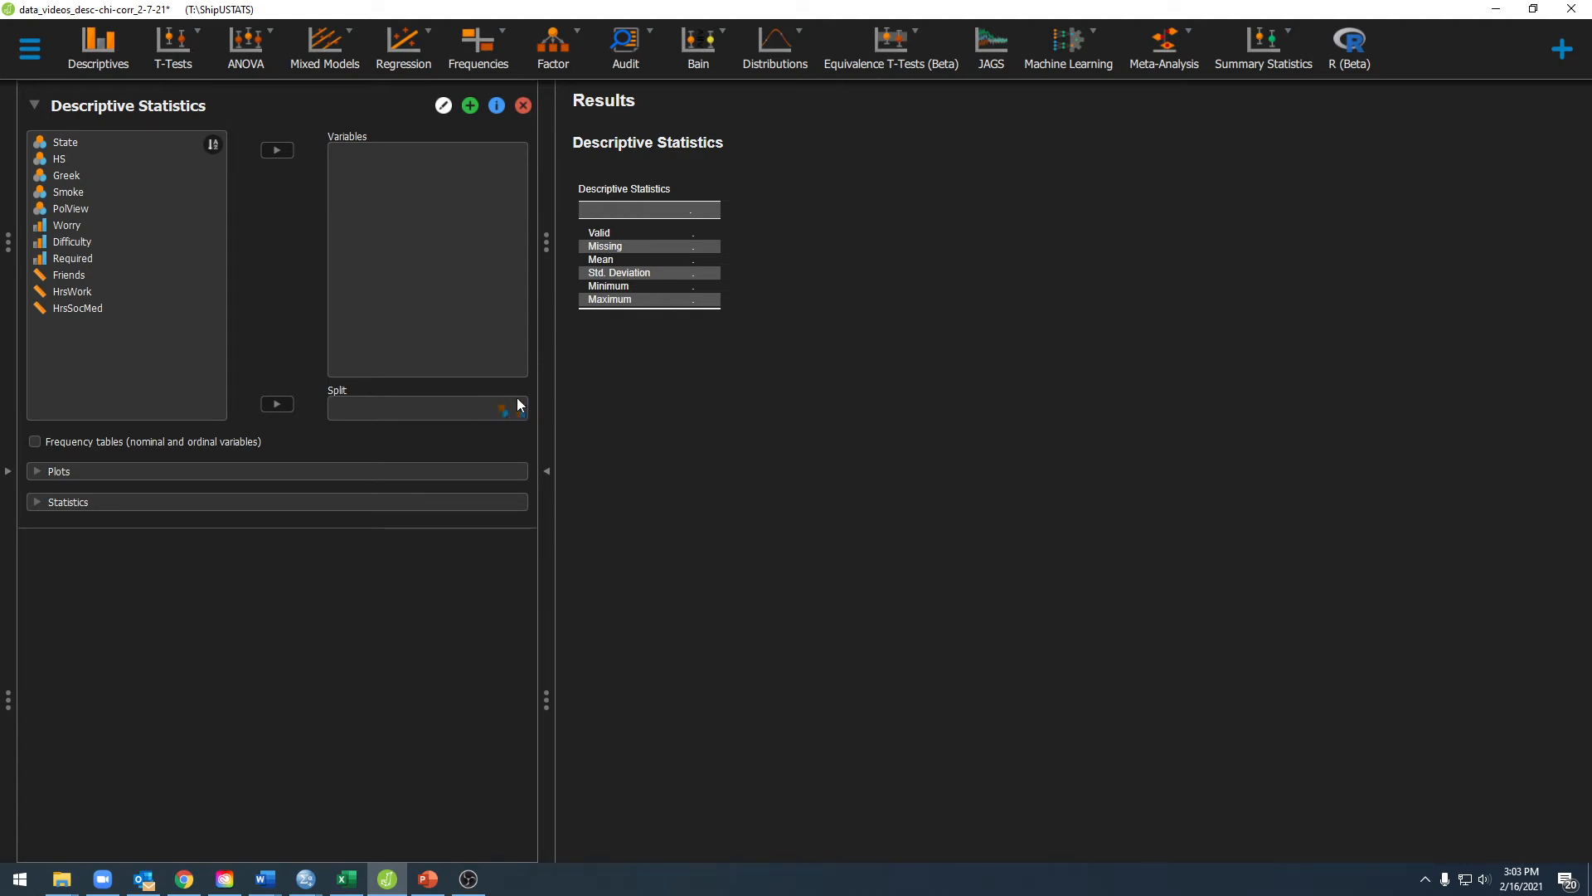
mouse_move(150, 455)
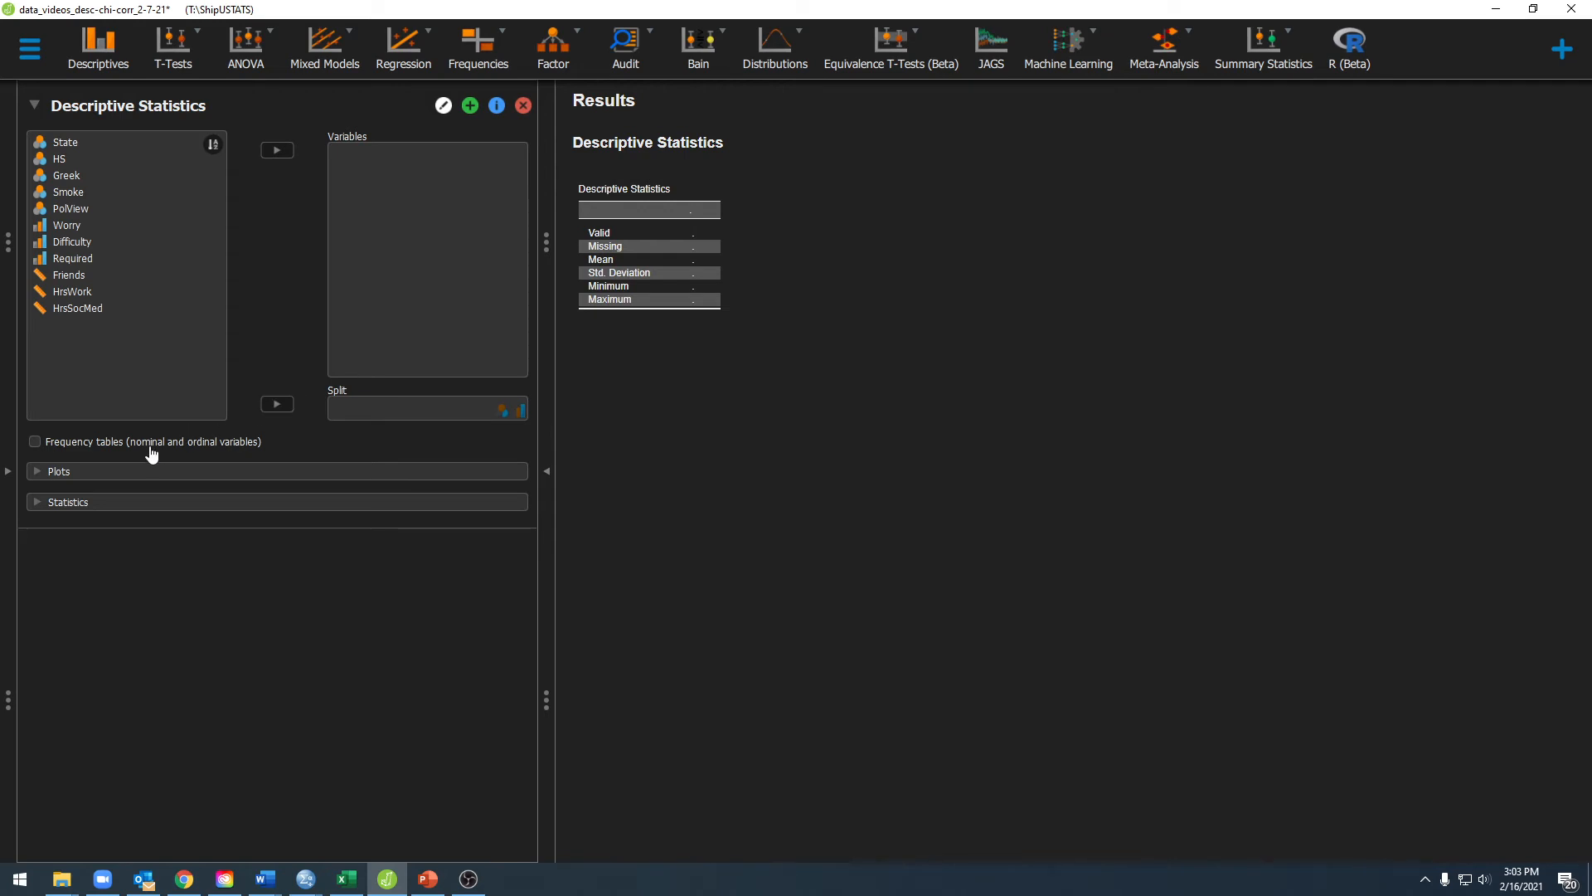
mouse_move(220, 458)
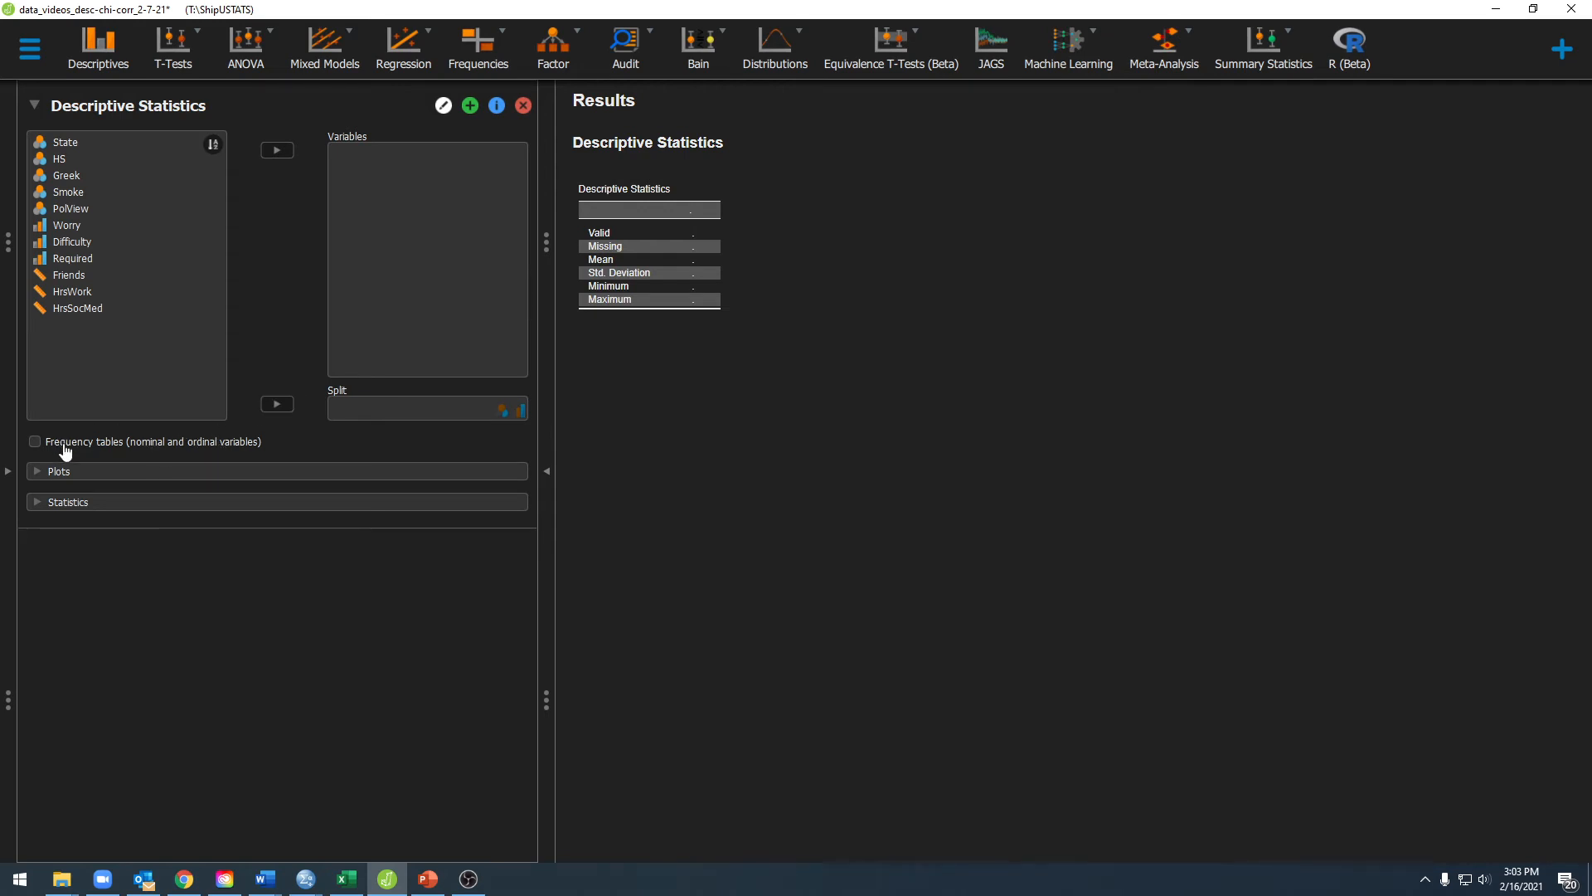
mouse_move(146, 450)
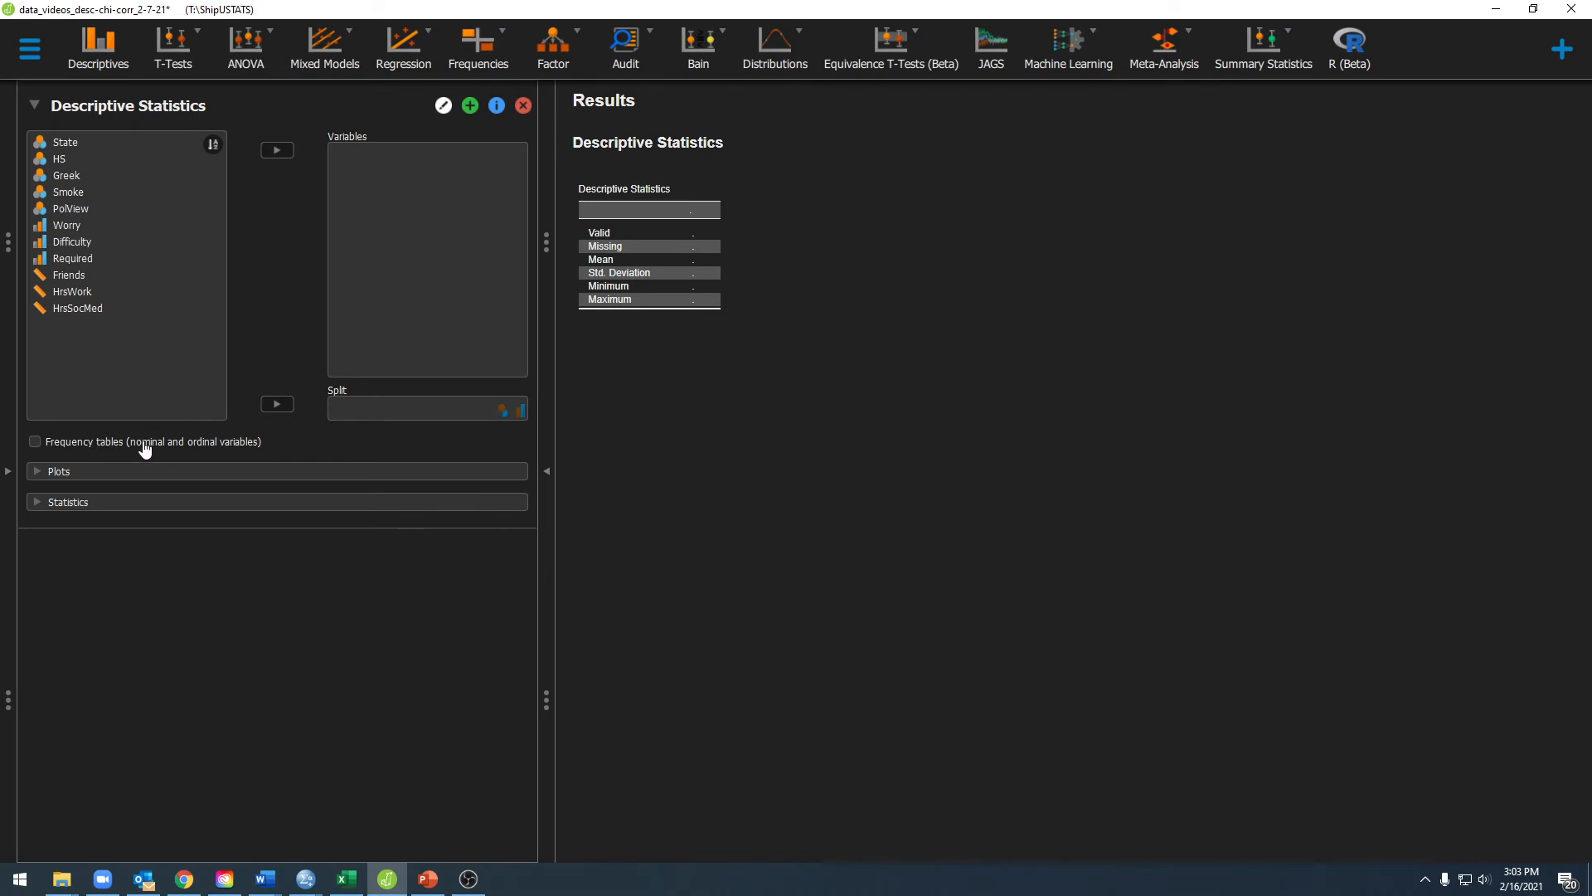
mouse_move(202, 451)
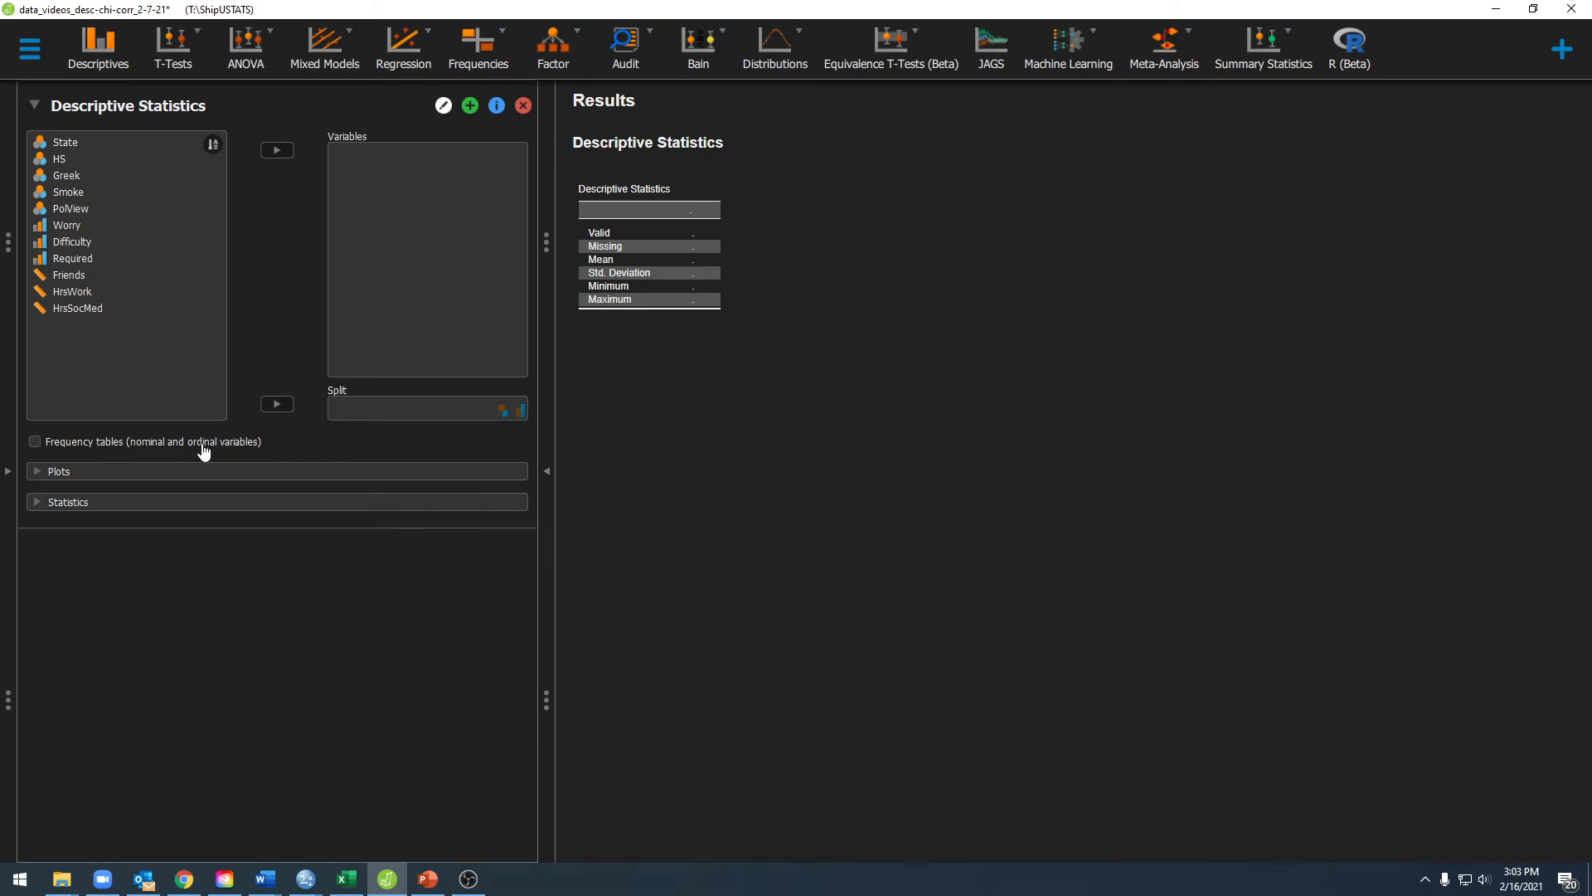
mouse_move(204, 431)
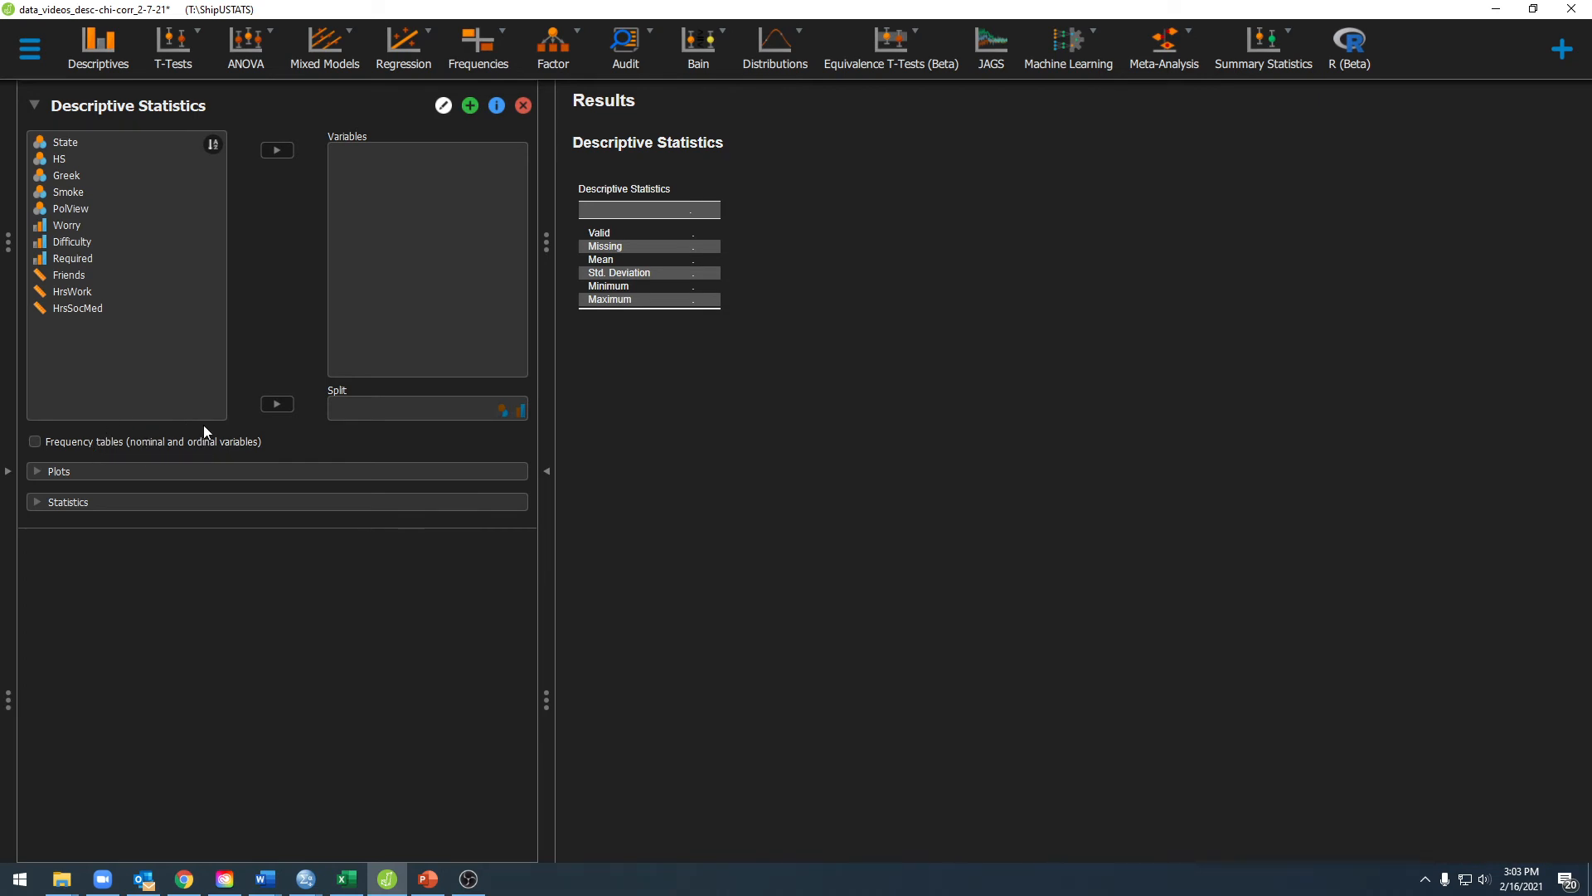
- Add a classical Independent Samples T-Test analysis below the descriptives
click(171, 48)
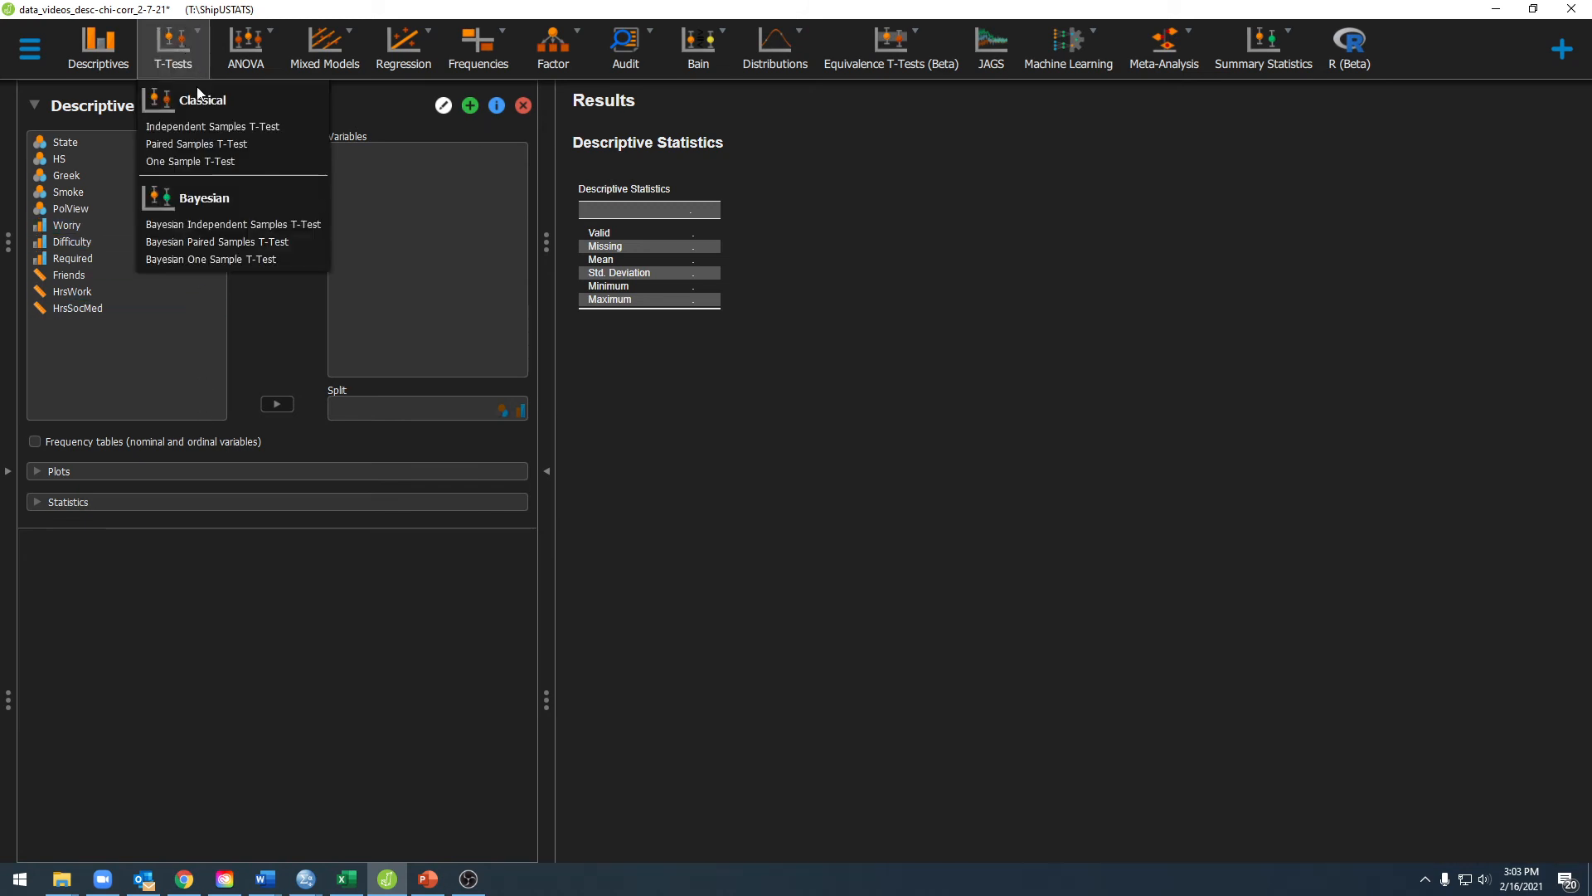
click(211, 126)
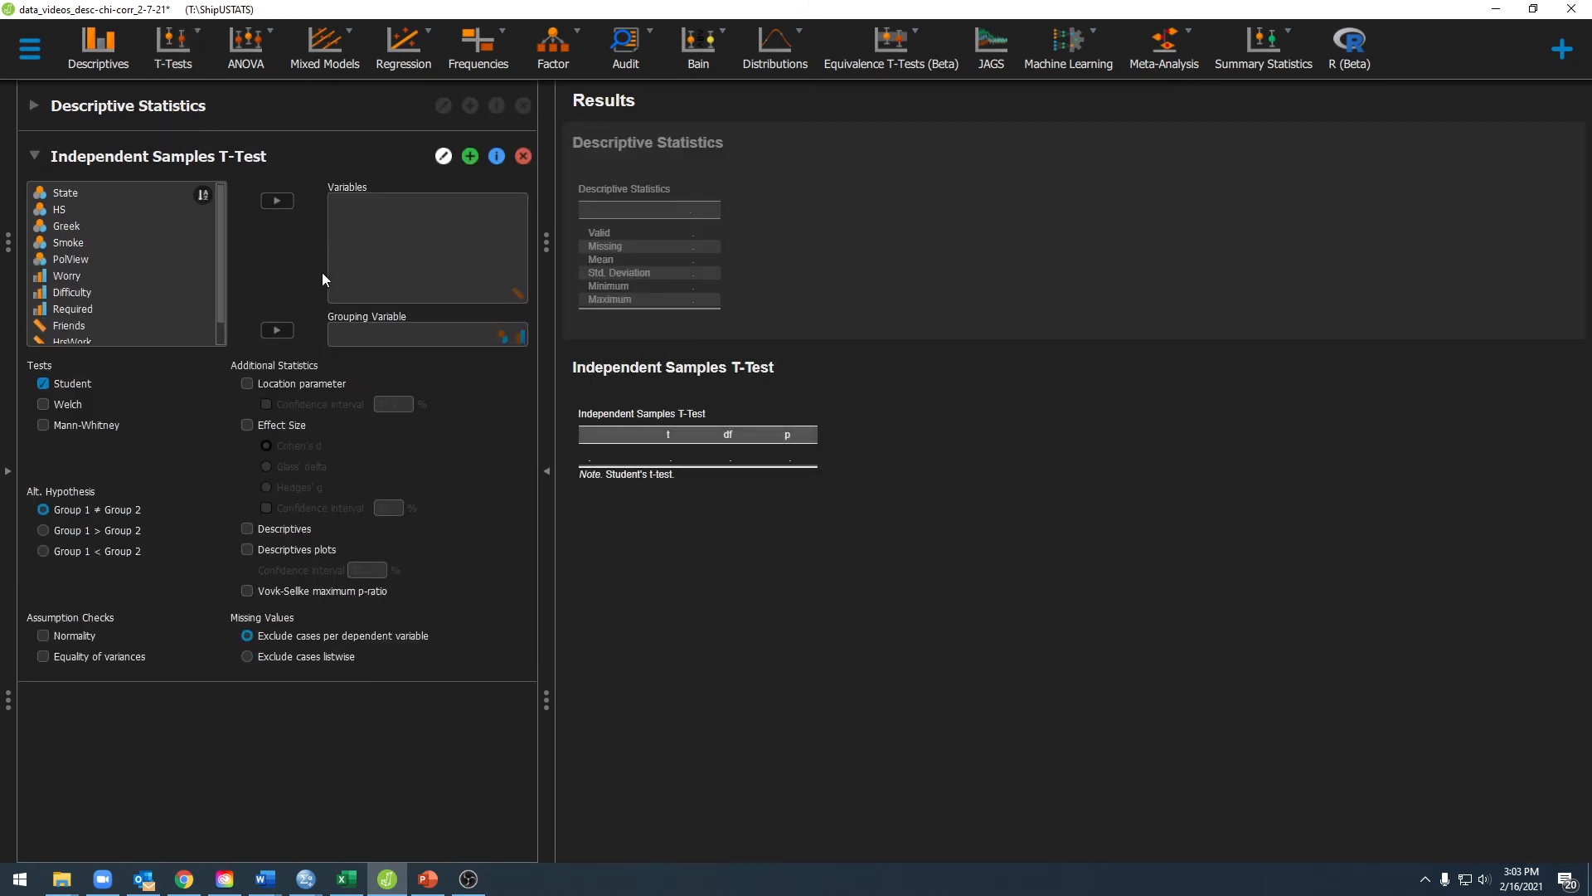
mouse_move(507, 297)
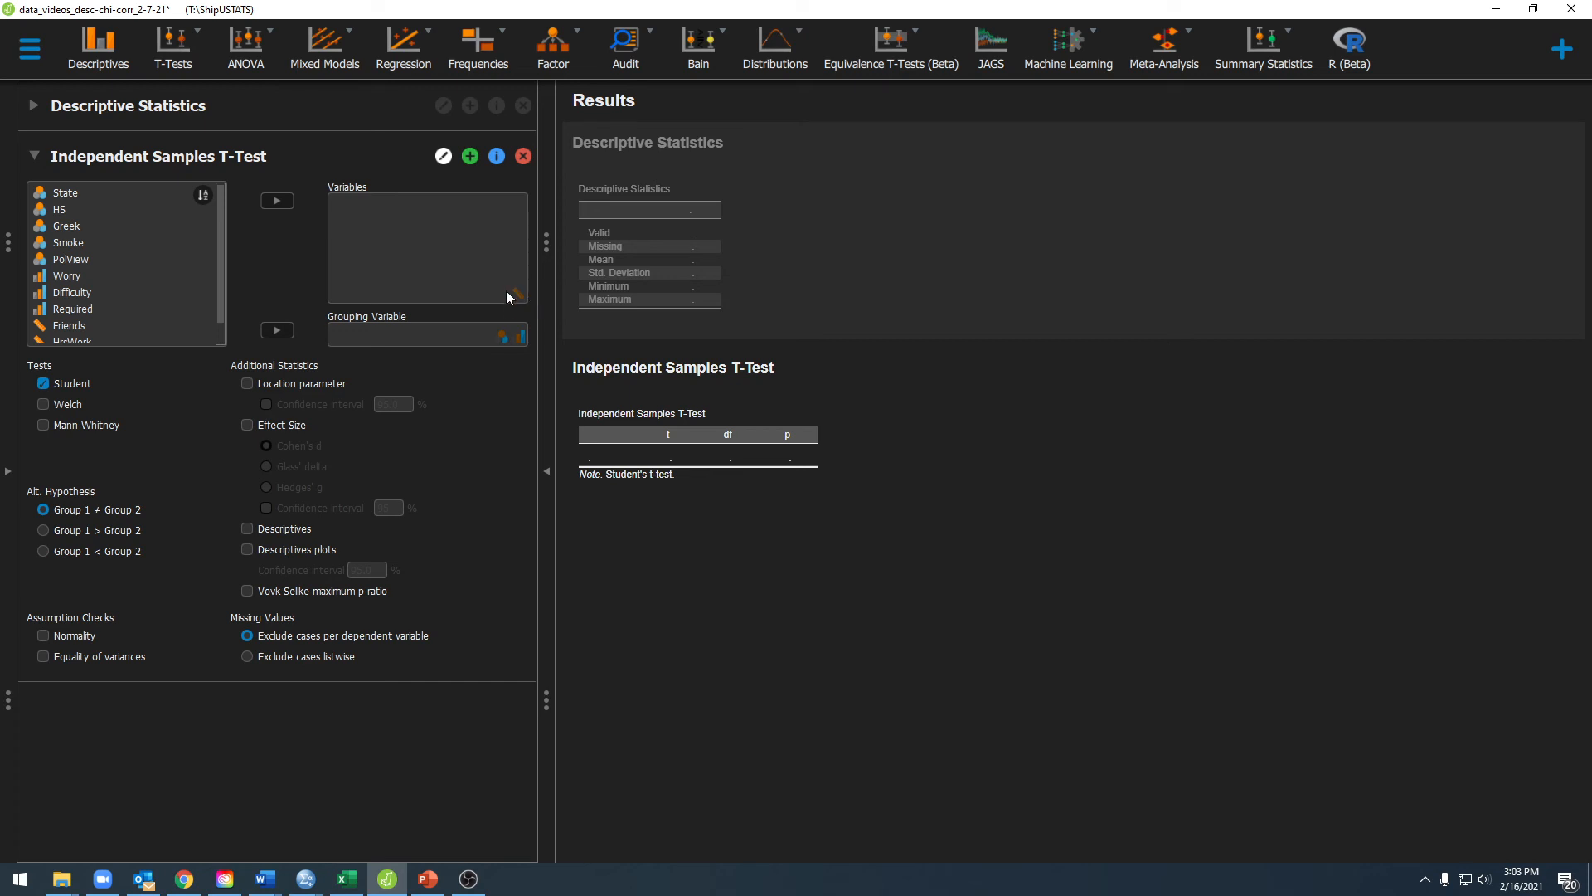
mouse_move(521, 313)
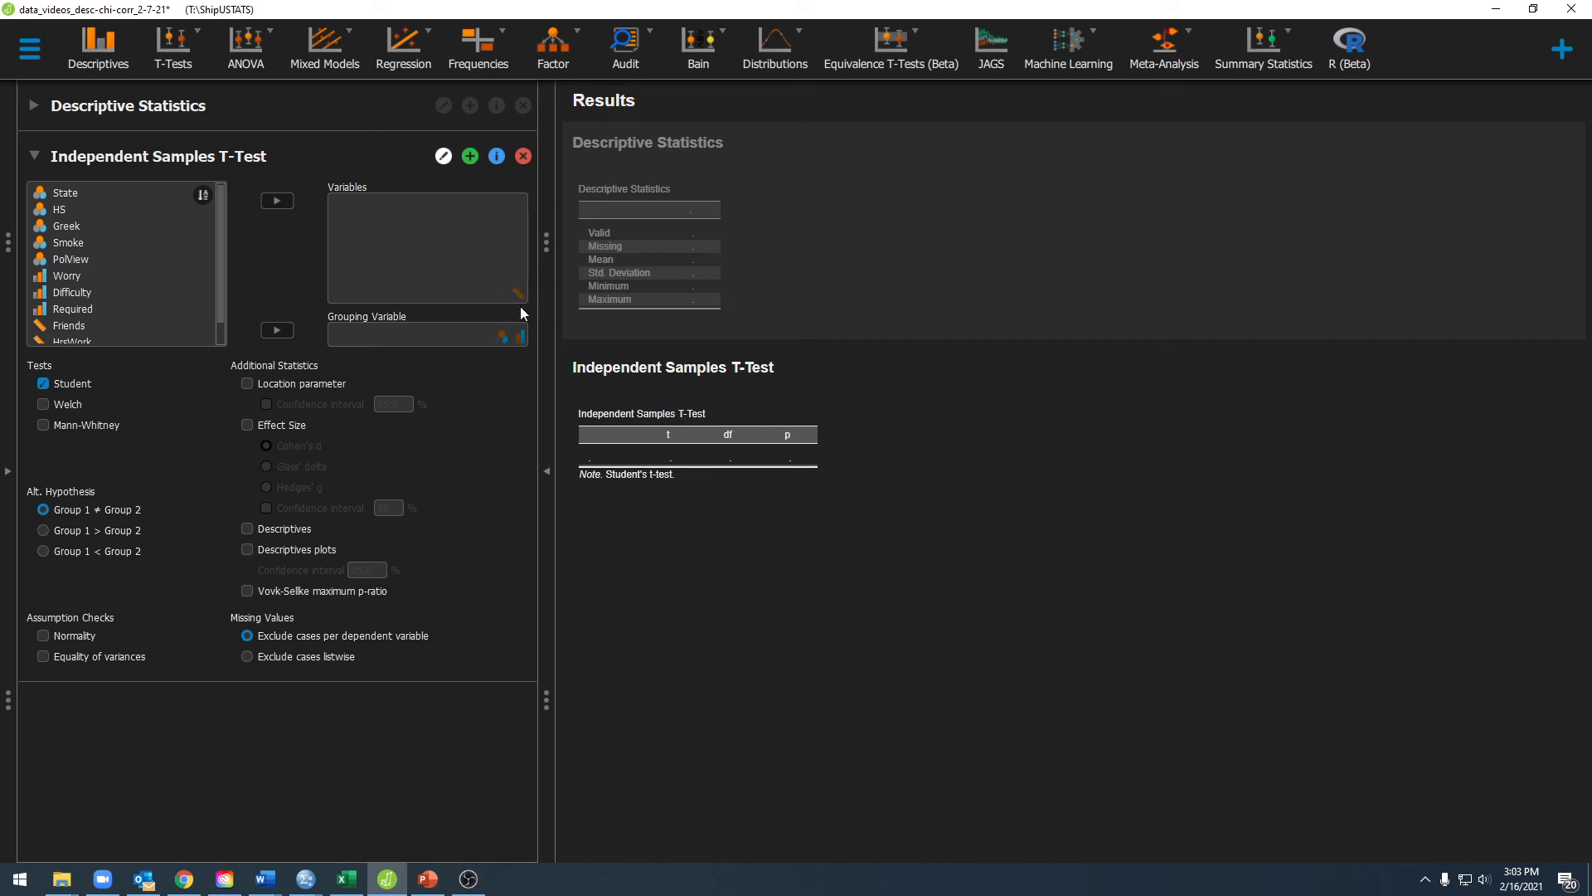
mouse_move(521, 345)
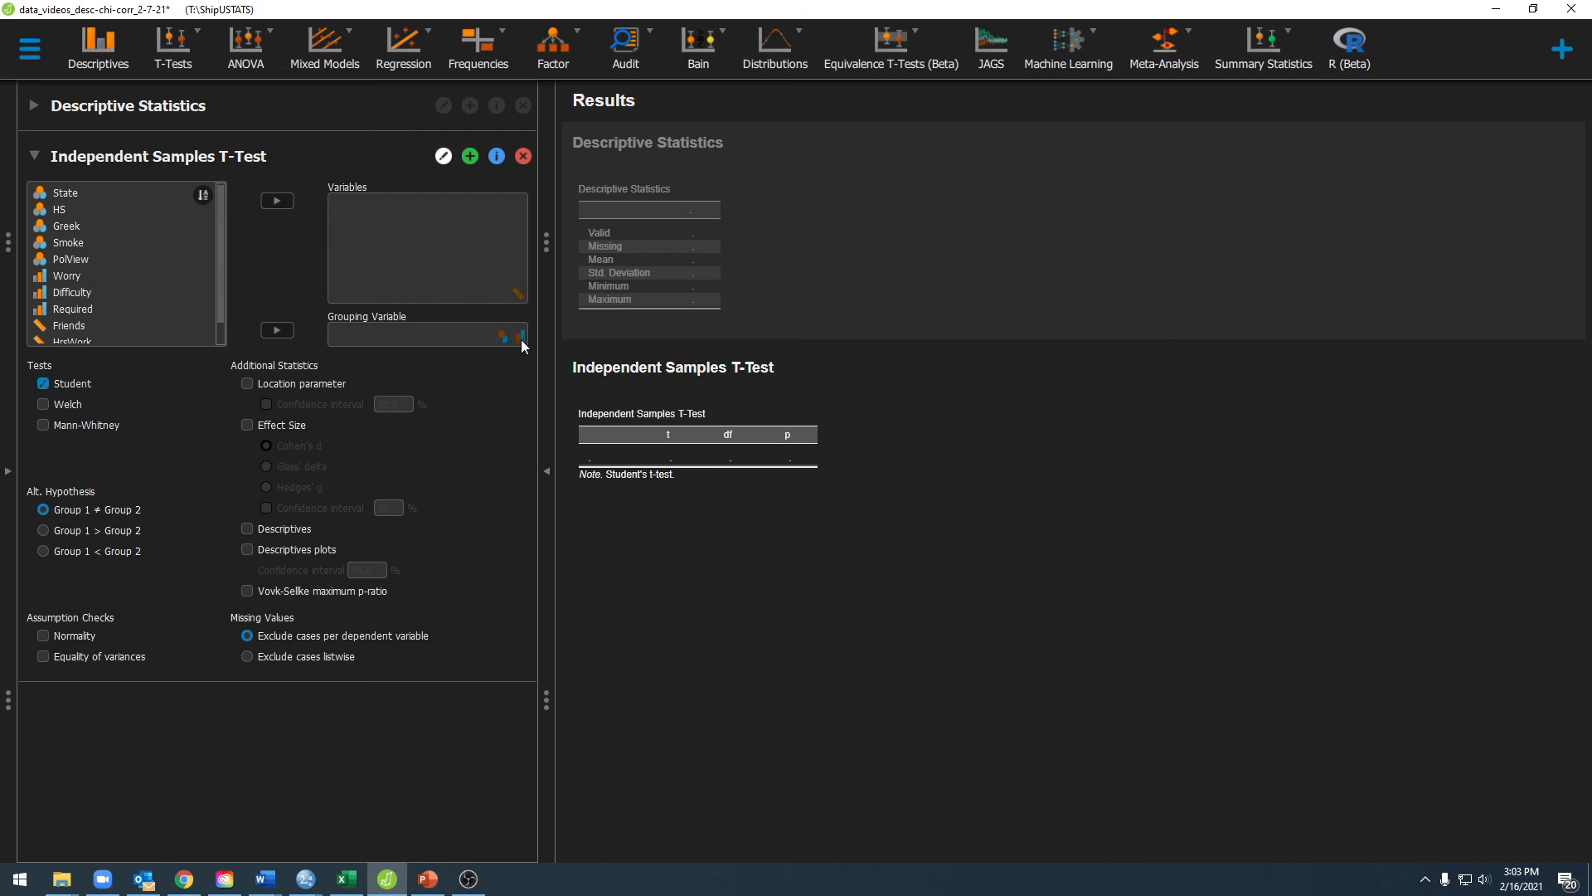
mouse_move(486, 310)
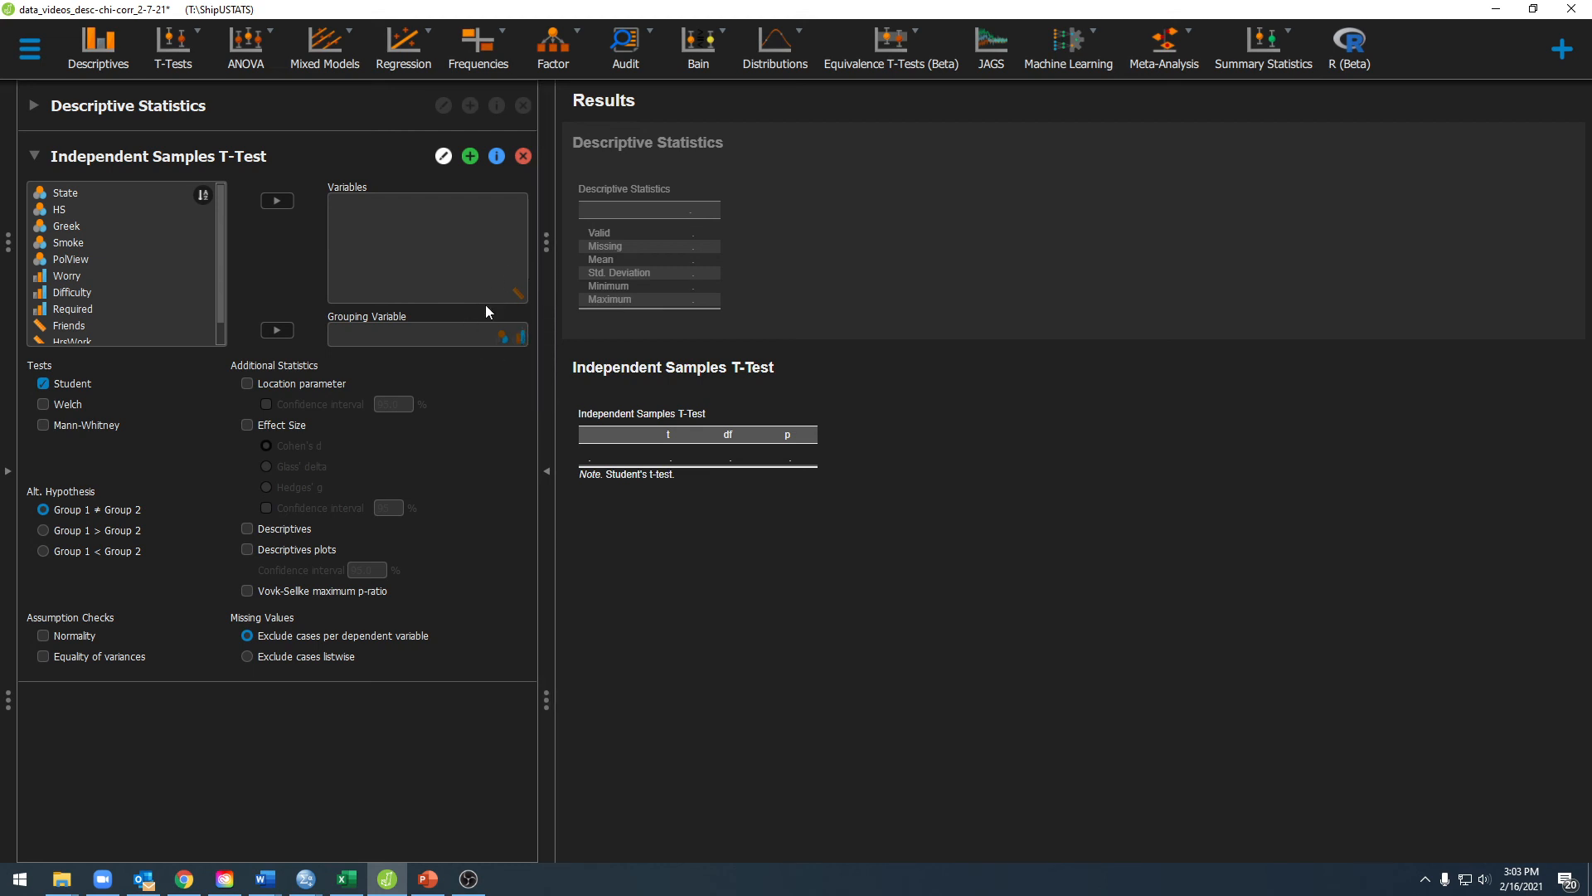
mouse_move(499, 368)
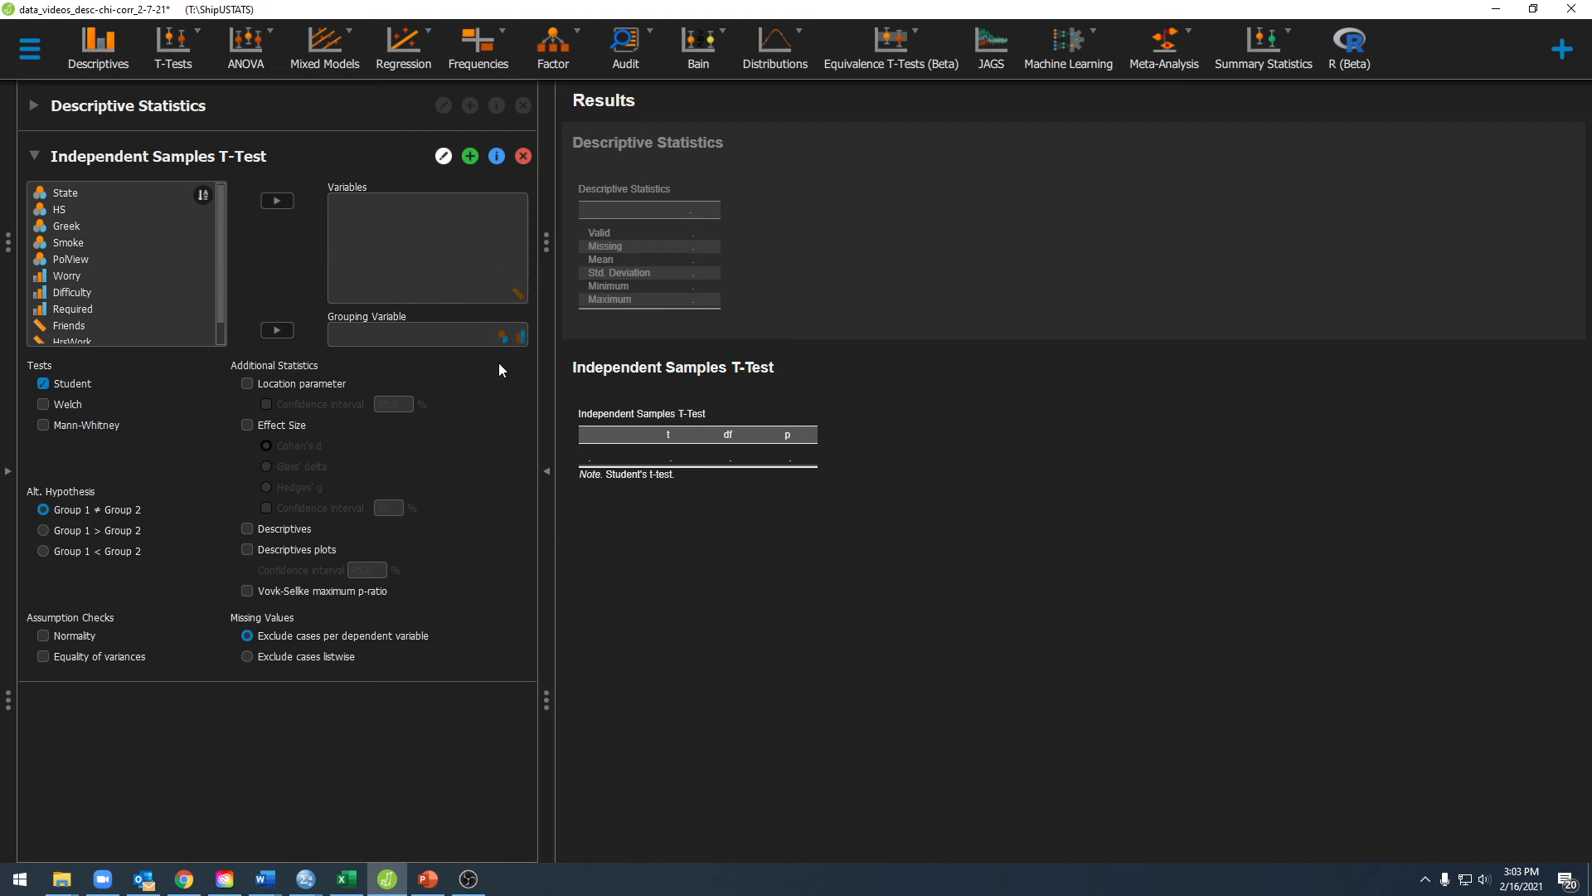